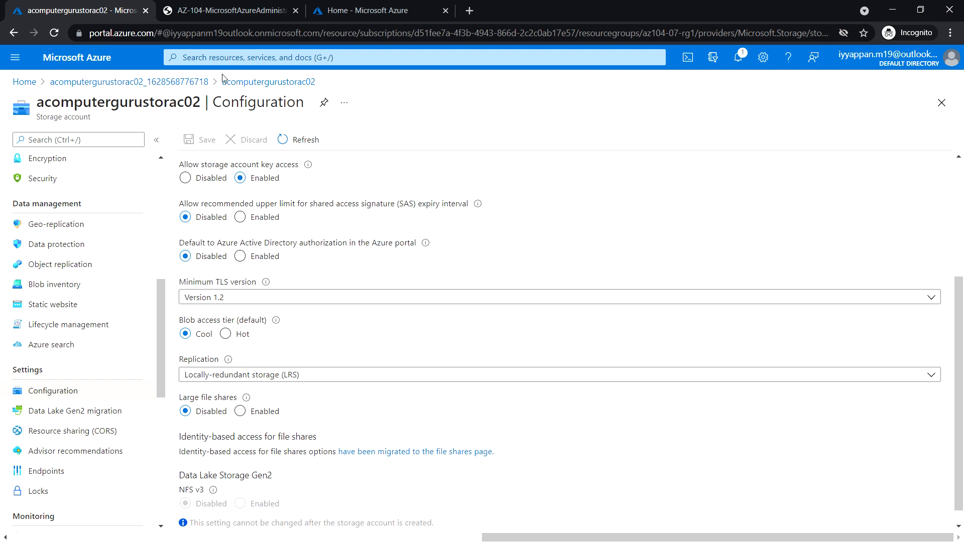
{"action": "mouse_move", "coordinate": [81, 60]}
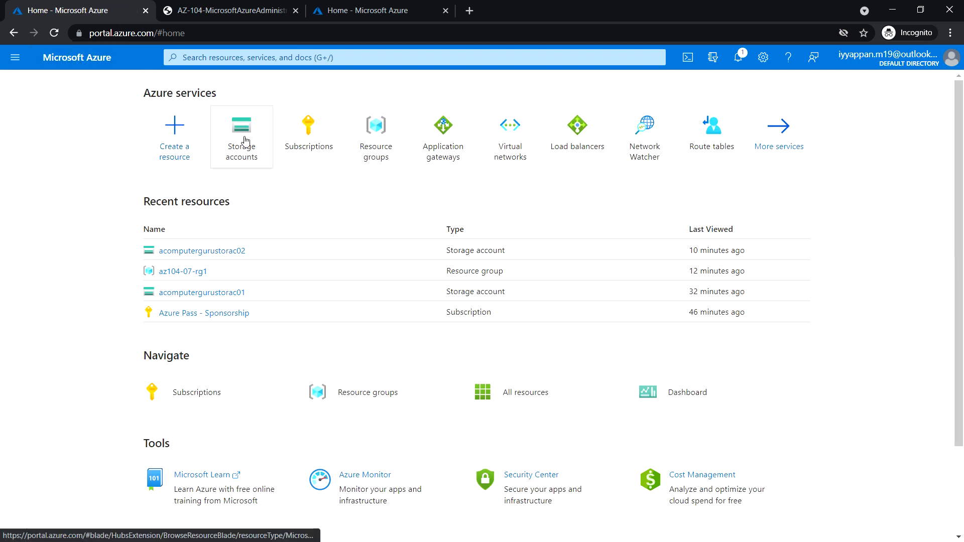
Open the acomputergurustorac02 storage account from the Storage accounts list.
{"action": "left_click", "coordinate": [241, 136]}
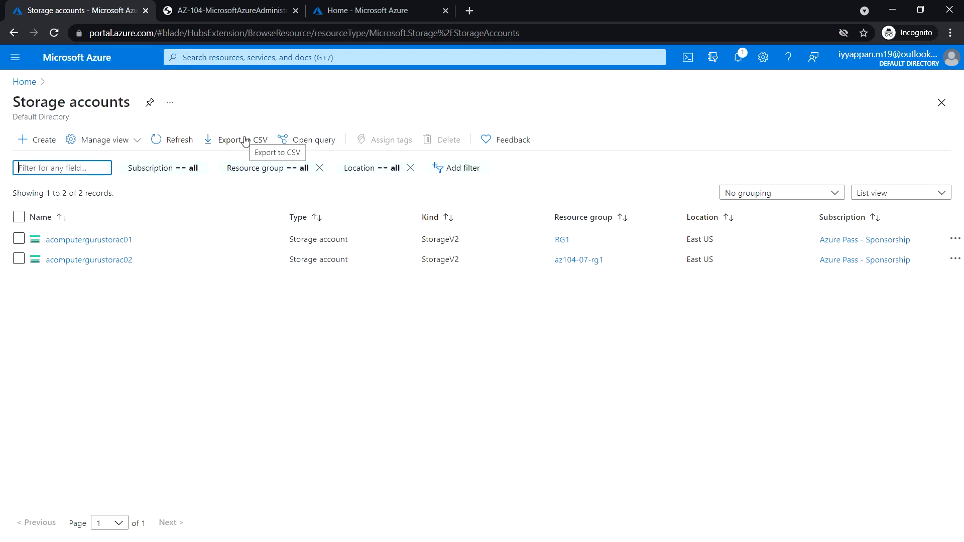
{"action": "left_click", "coordinate": [89, 259]}
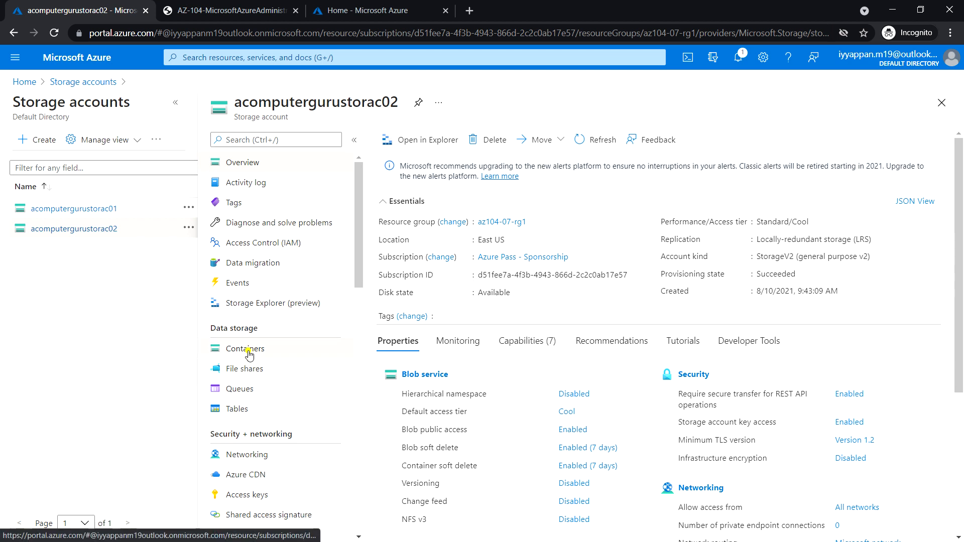
Add a new private container named az104-07-container under the account's Containers.
{"action": "left_click", "coordinate": [245, 350]}
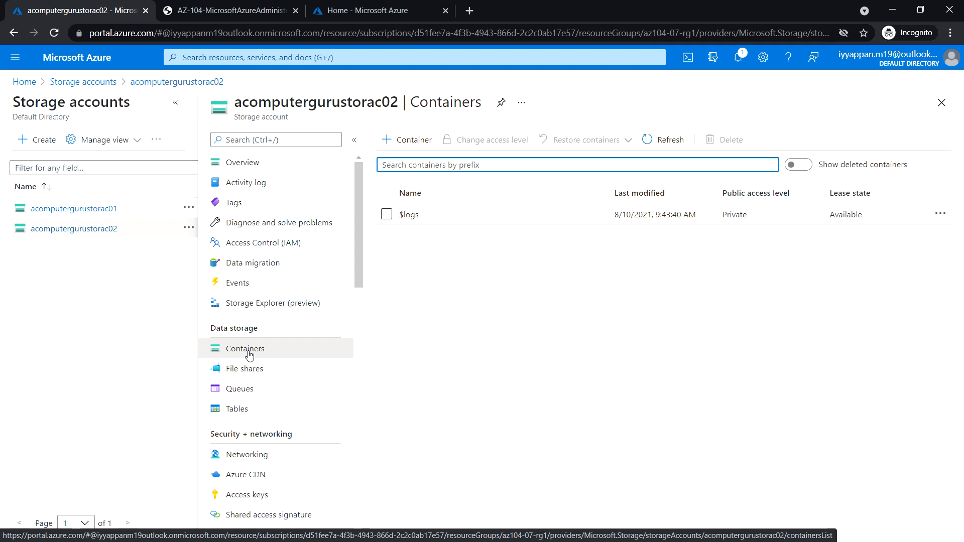
{"action": "left_click", "coordinate": [412, 139]}
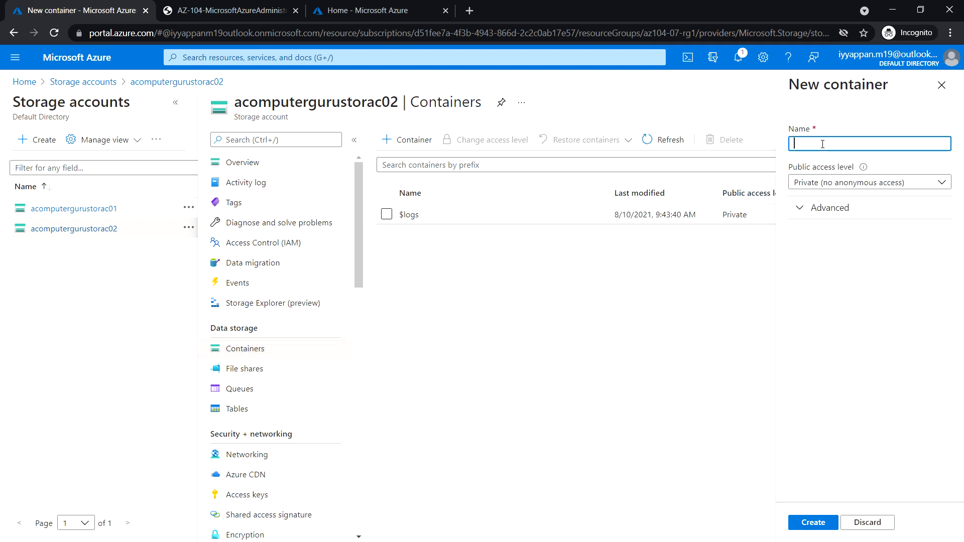
{"action": "type", "text": "az104-07-containe"}
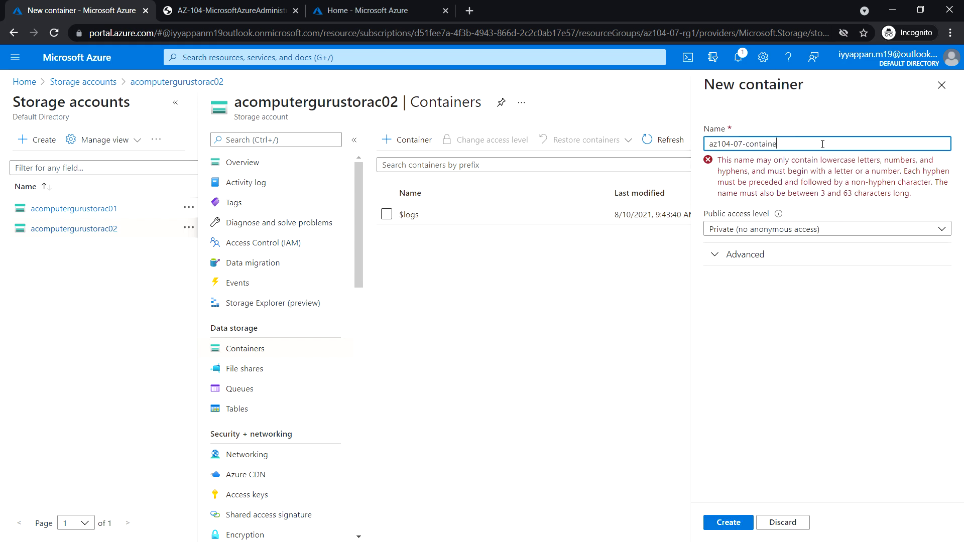
{"action": "type", "text": "r"}
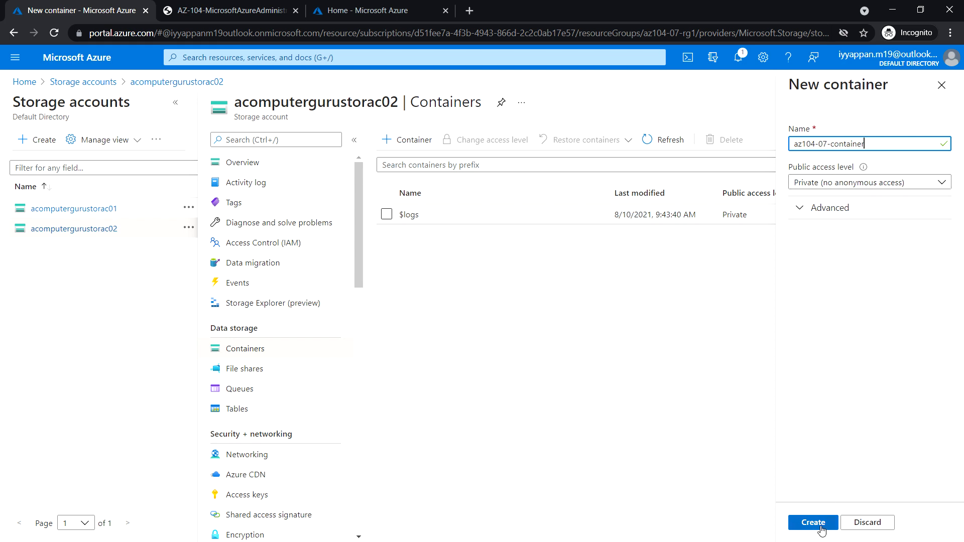
{"action": "left_click", "coordinate": [813, 522]}
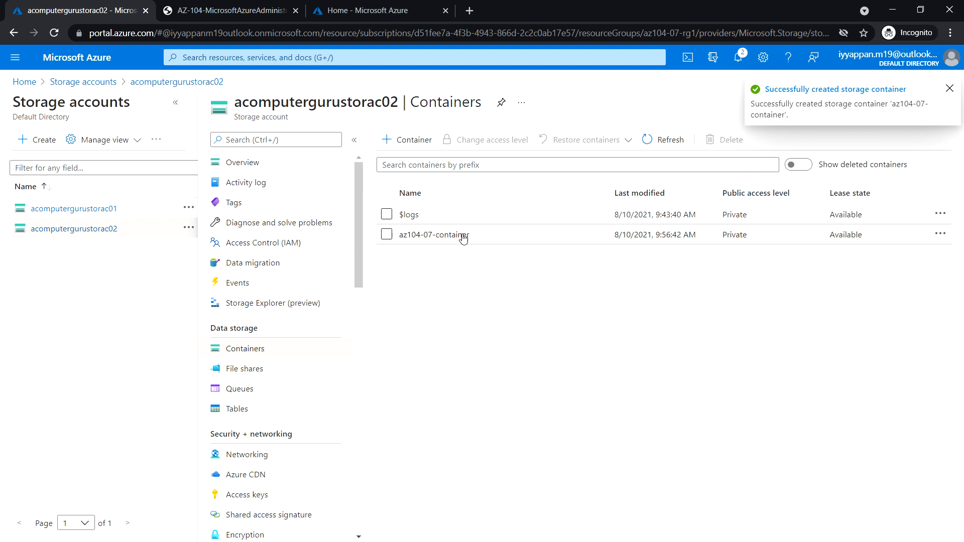
{"action": "left_click", "coordinate": [949, 87]}
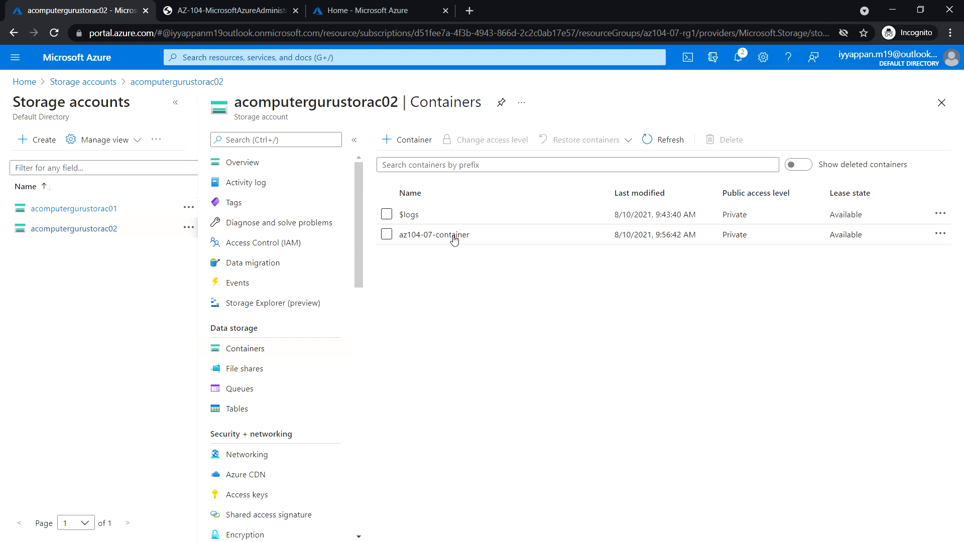
Enter az104-07-container and bring up its blob Upload pane.
{"action": "left_click", "coordinate": [431, 234]}
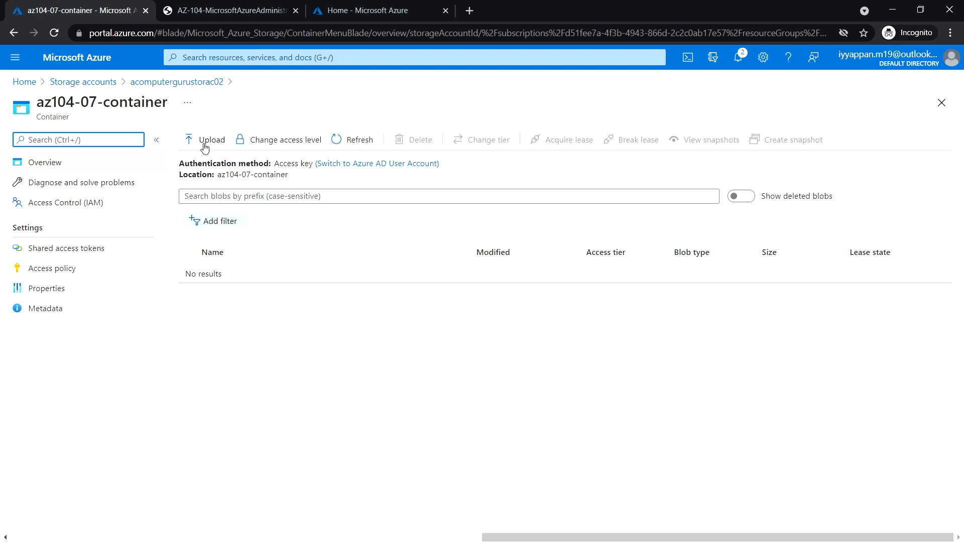
{"action": "left_click", "coordinate": [210, 139]}
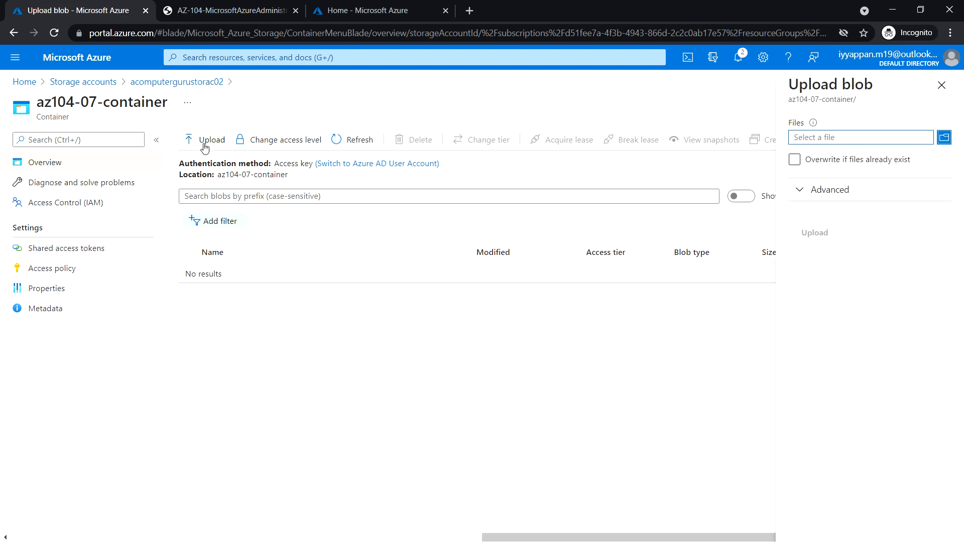
{"action": "left_click", "coordinate": [944, 137]}
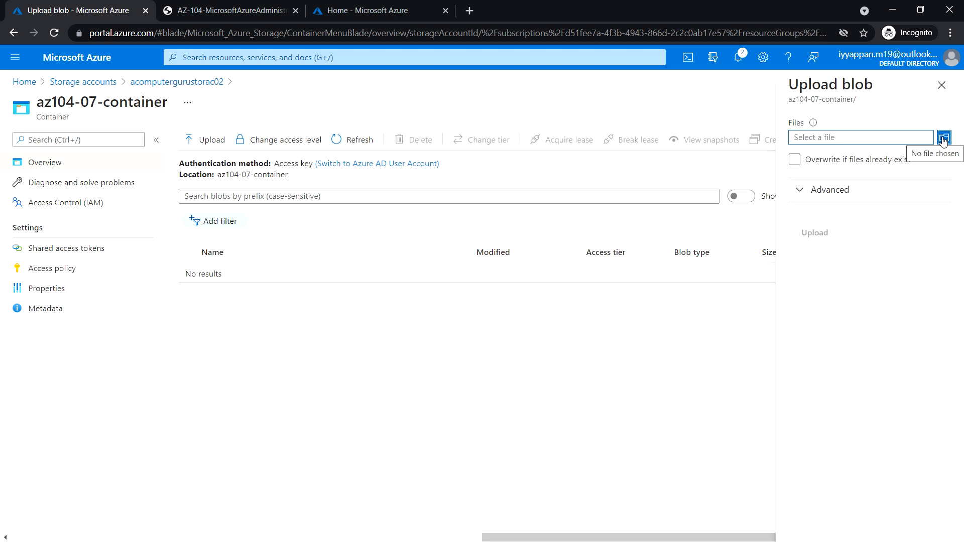
Browse to Allfiles\Labs\07 and choose the LICENSE file for upload.
{"action": "left_click", "coordinate": [940, 136]}
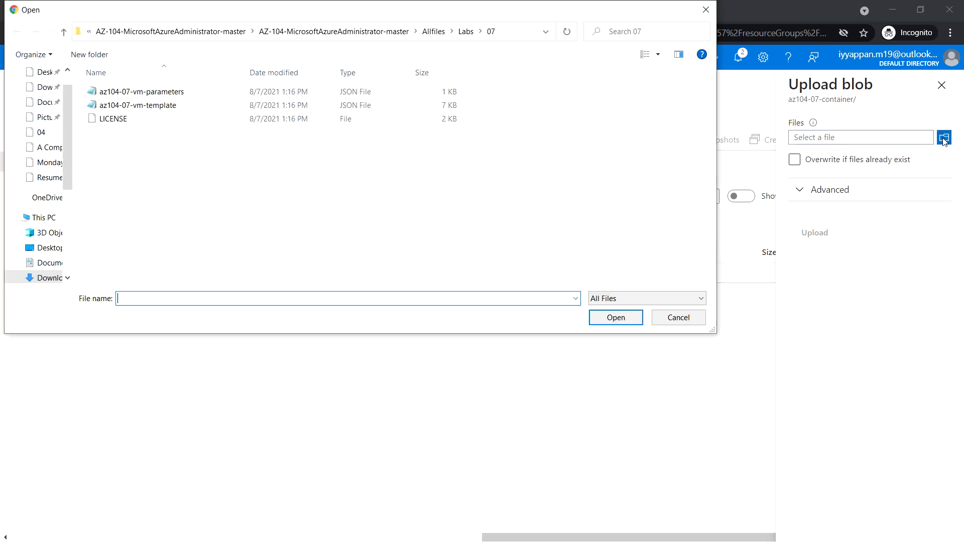
{"action": "mouse_move", "coordinate": [137, 124]}
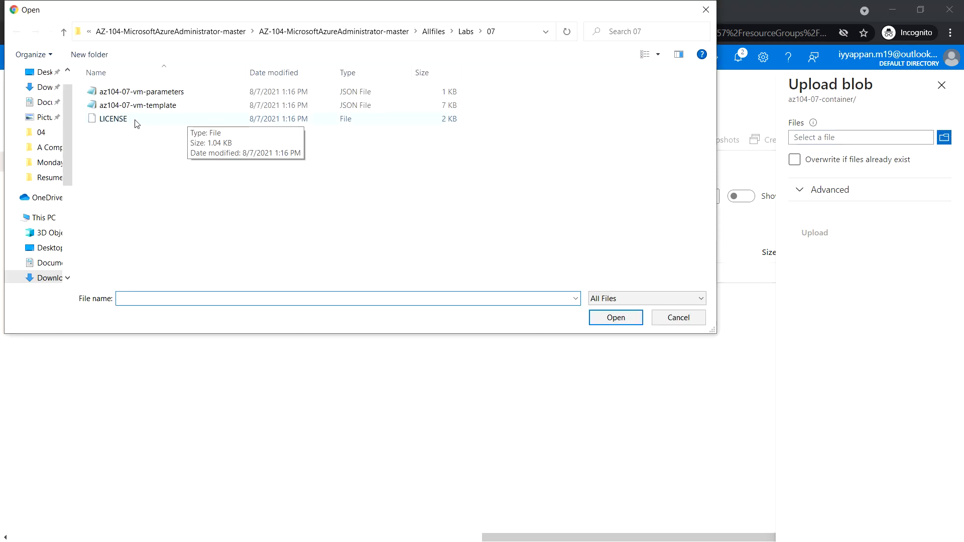
{"action": "left_click", "coordinate": [111, 119]}
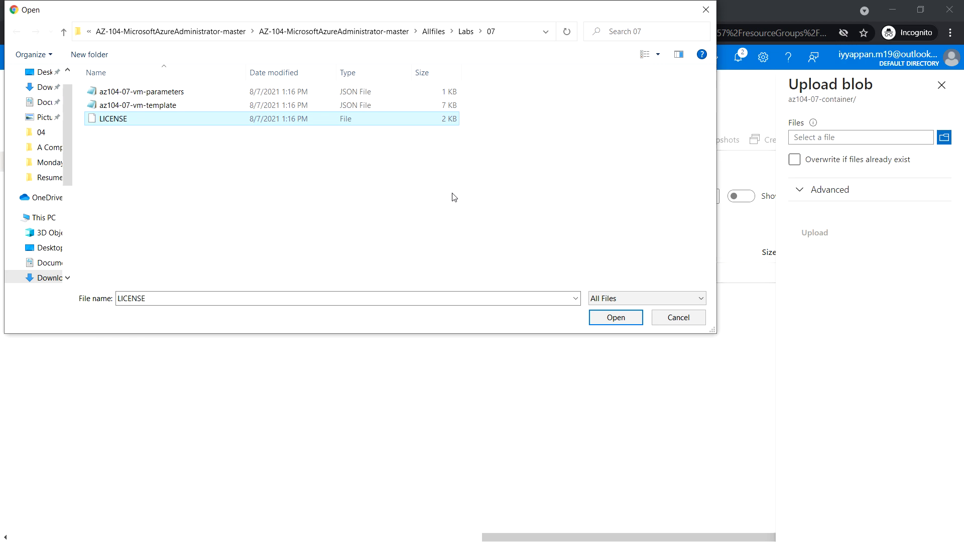
{"action": "mouse_move", "coordinate": [628, 322]}
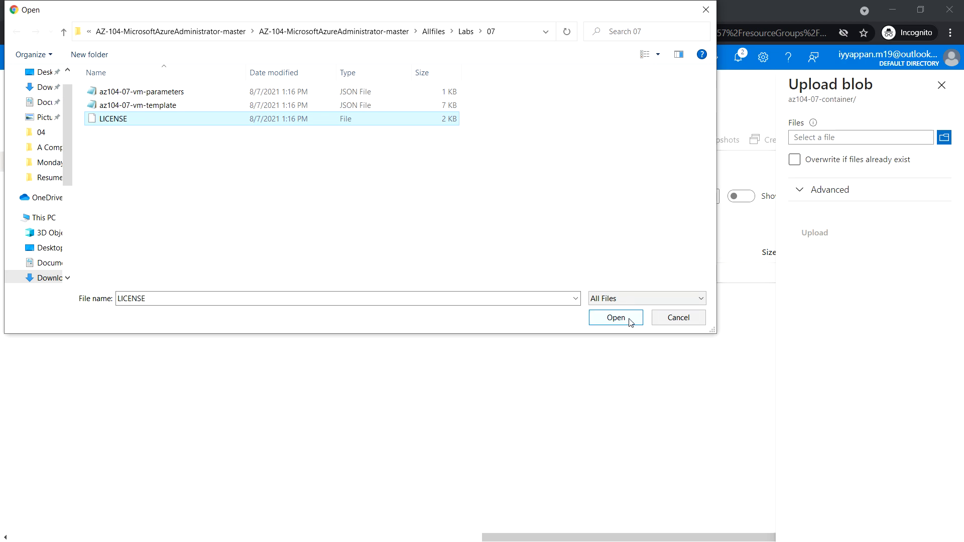
{"action": "left_click", "coordinate": [615, 318]}
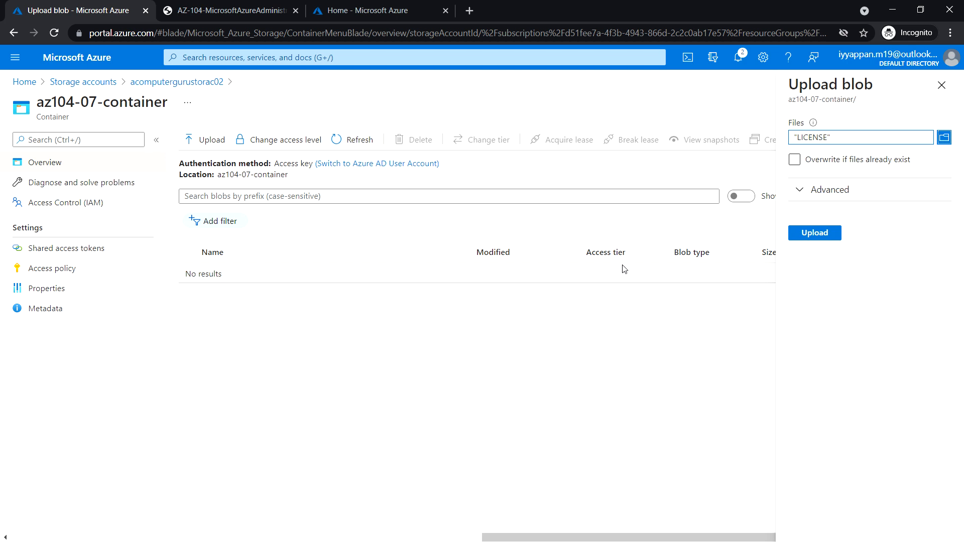
Under Advanced, set the access tier to Hot and the upload folder to licenses.
{"action": "left_click", "coordinate": [822, 189]}
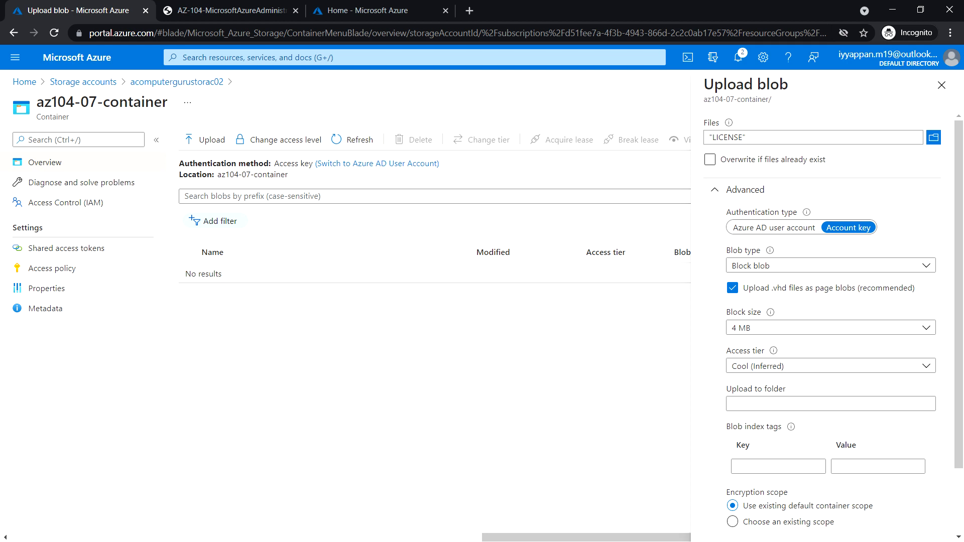
{"action": "mouse_move", "coordinate": [900, 251]}
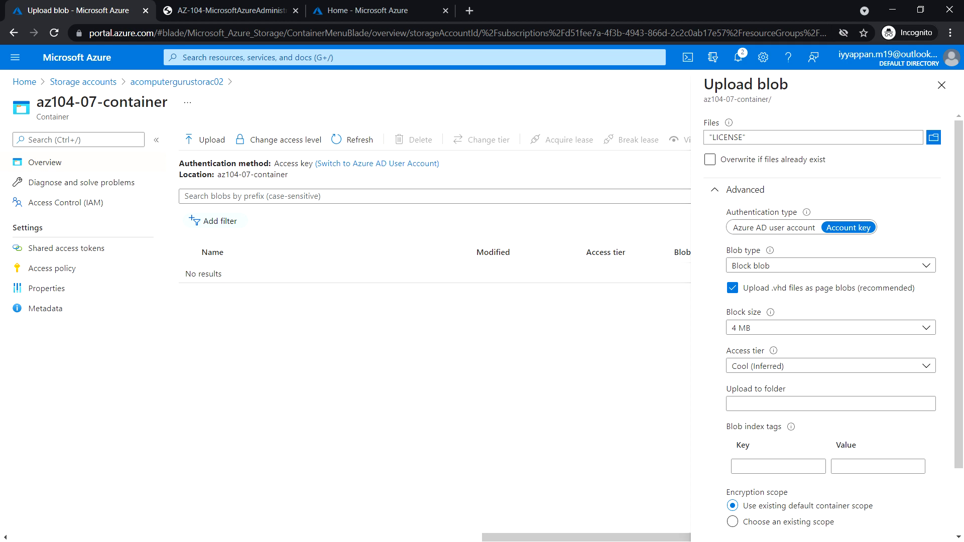
{"action": "mouse_move", "coordinate": [795, 367]}
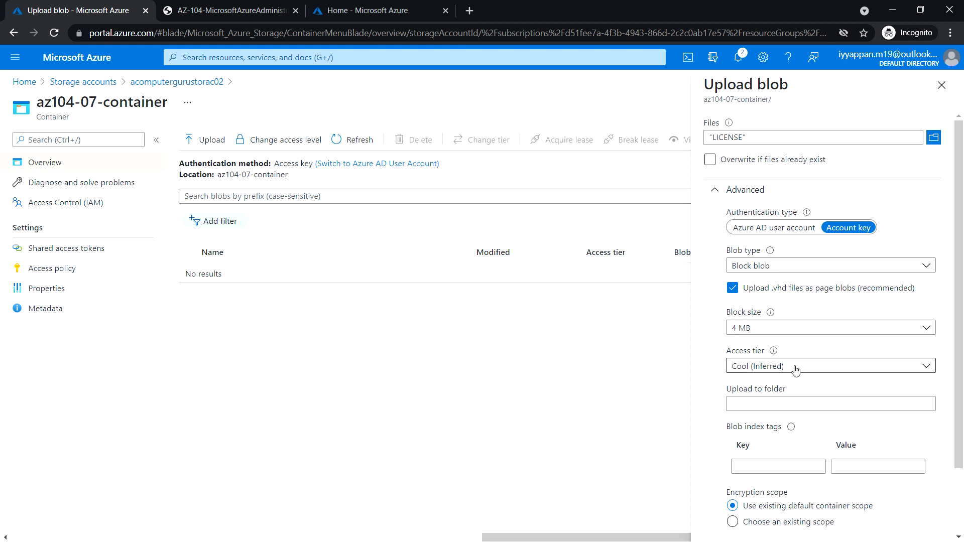
{"action": "left_click", "coordinate": [830, 366]}
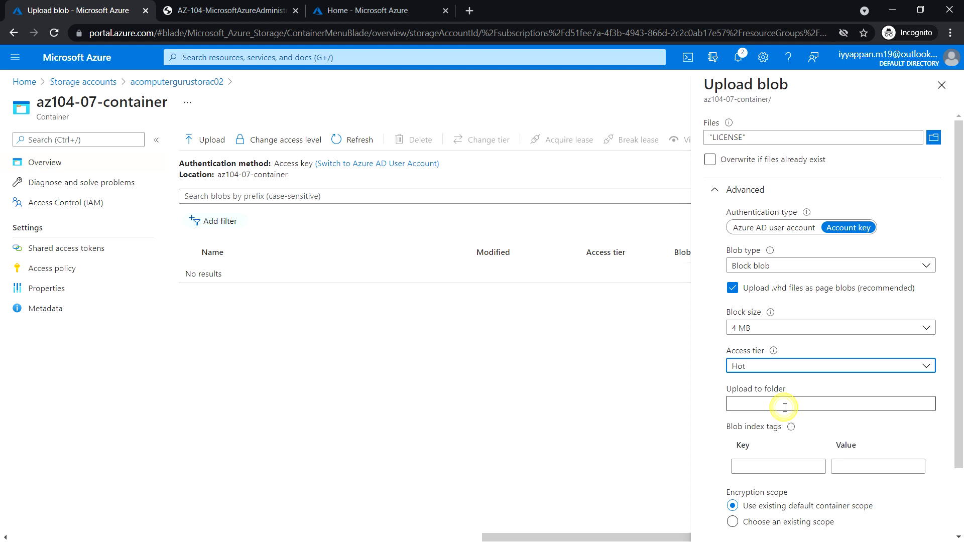
{"action": "left_click", "coordinate": [783, 404]}
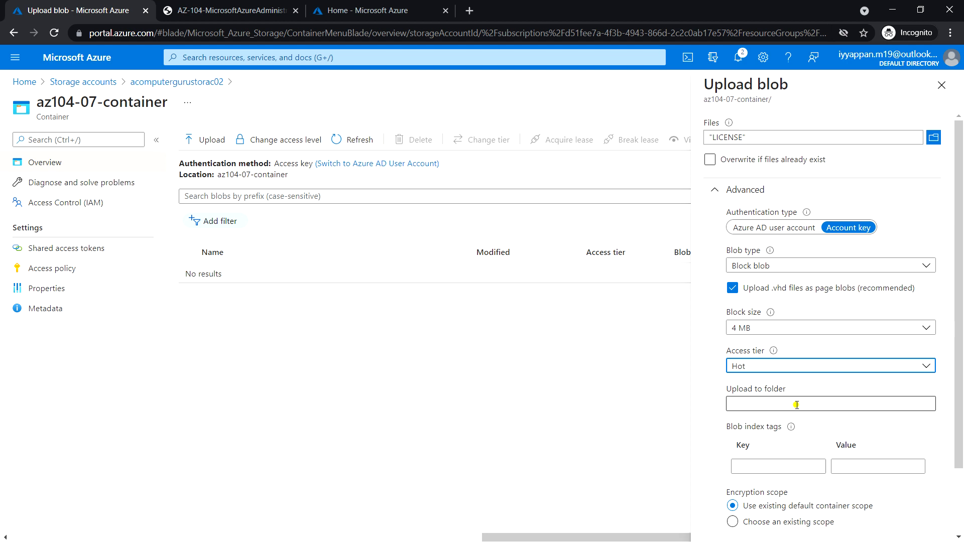
{"action": "type", "text": "l"}
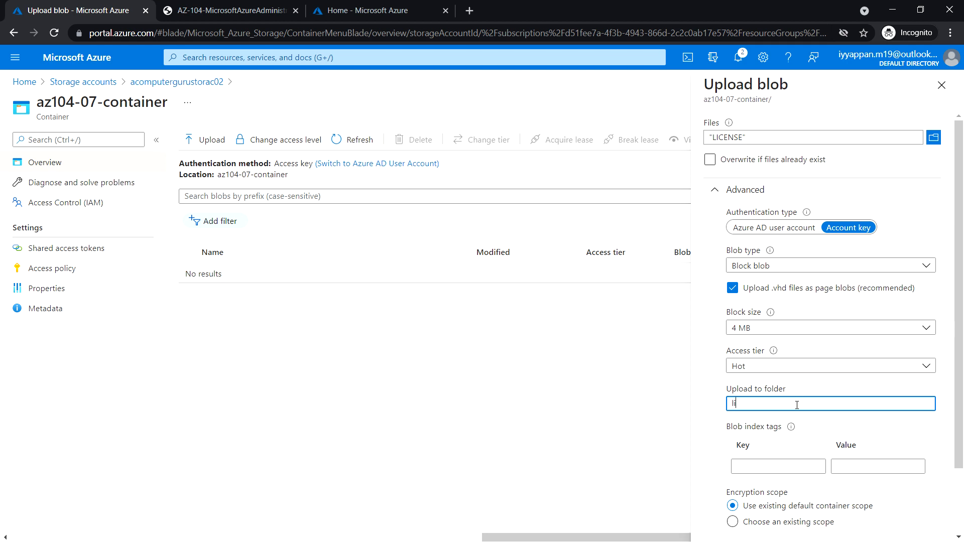
{"action": "type", "text": "licenses"}
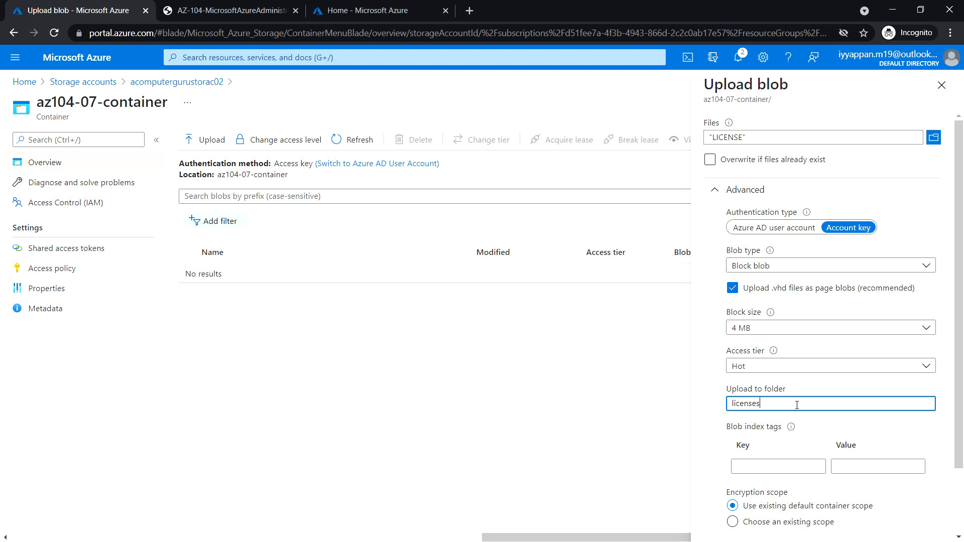
{"action": "mouse_move", "coordinate": [807, 394]}
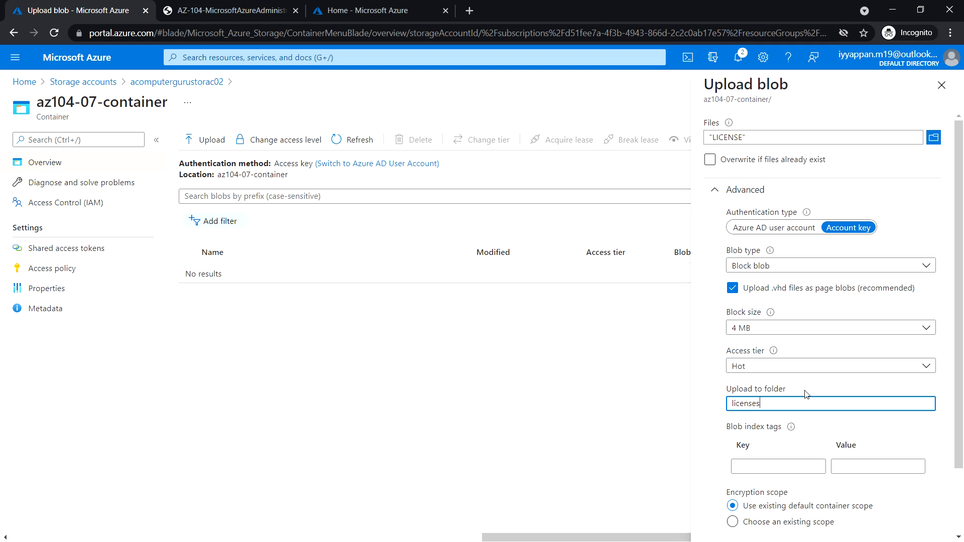
Upload LICENSE so a licenses folder appears in the container.
{"action": "scroll", "scroll_direction": "down", "scroll_amount": 3}
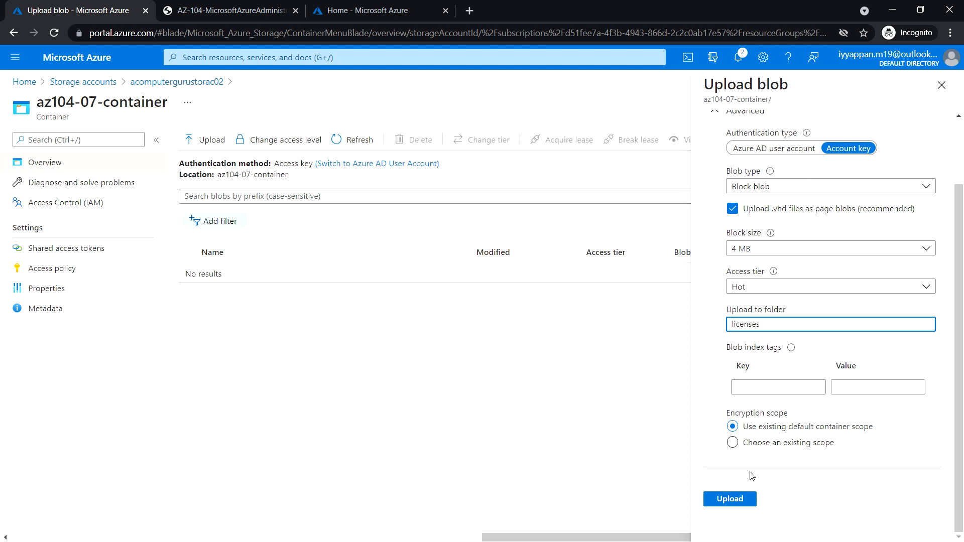
{"action": "left_click", "coordinate": [728, 498]}
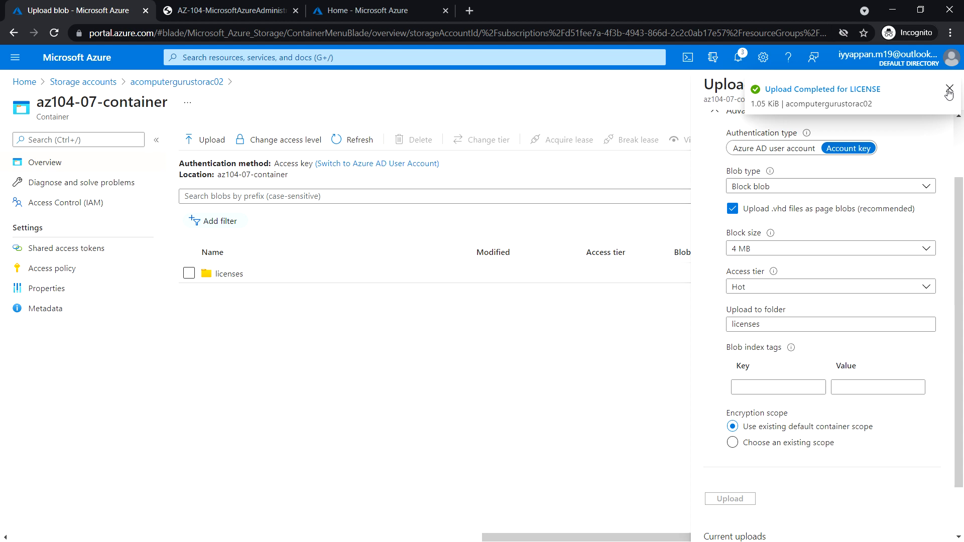
{"action": "scroll", "scroll_direction": "down", "scroll_amount": 3}
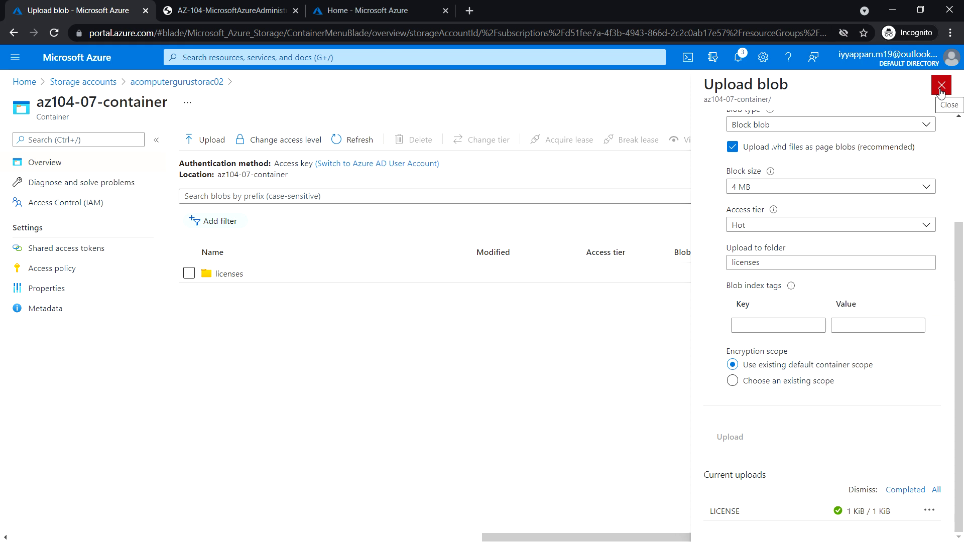
Close the upload pane and open the licenses folder listing the LICENSE blob.
{"action": "left_click", "coordinate": [941, 98]}
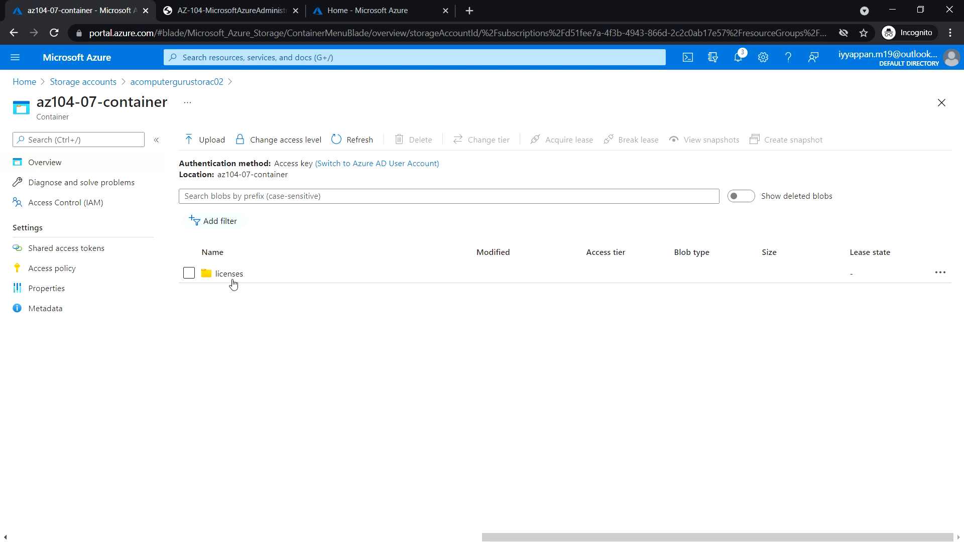
{"action": "mouse_move", "coordinate": [247, 279]}
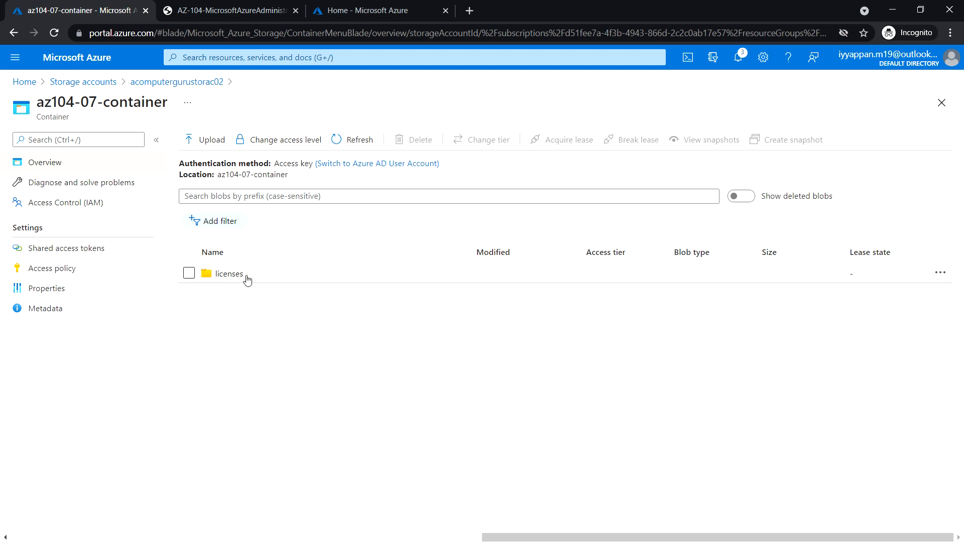
{"action": "left_click", "coordinate": [229, 273]}
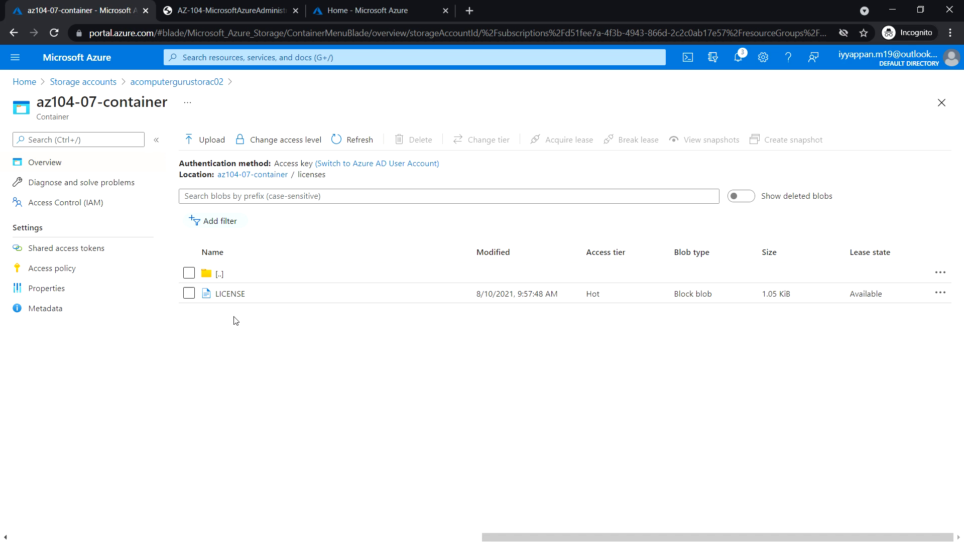
{"action": "mouse_move", "coordinate": [247, 301]}
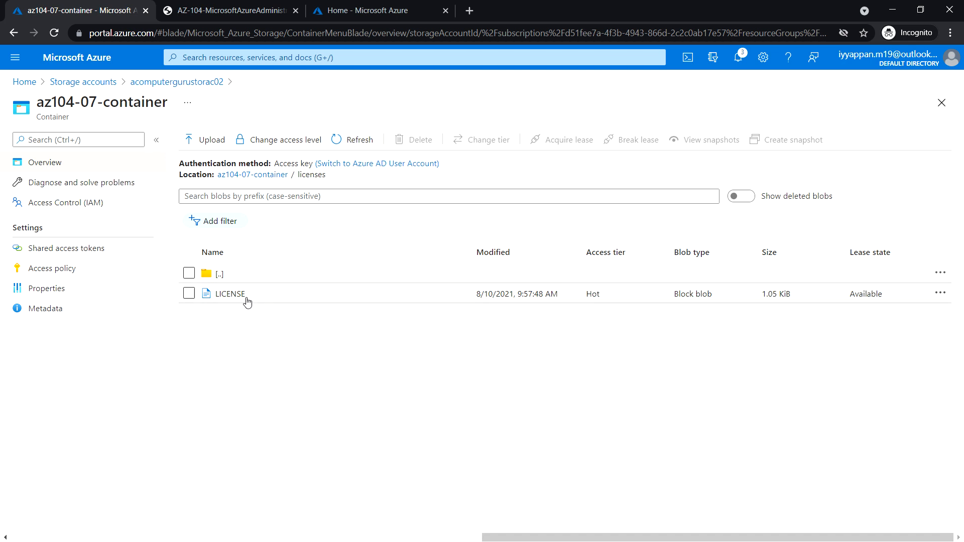
{"action": "mouse_move", "coordinate": [249, 305]}
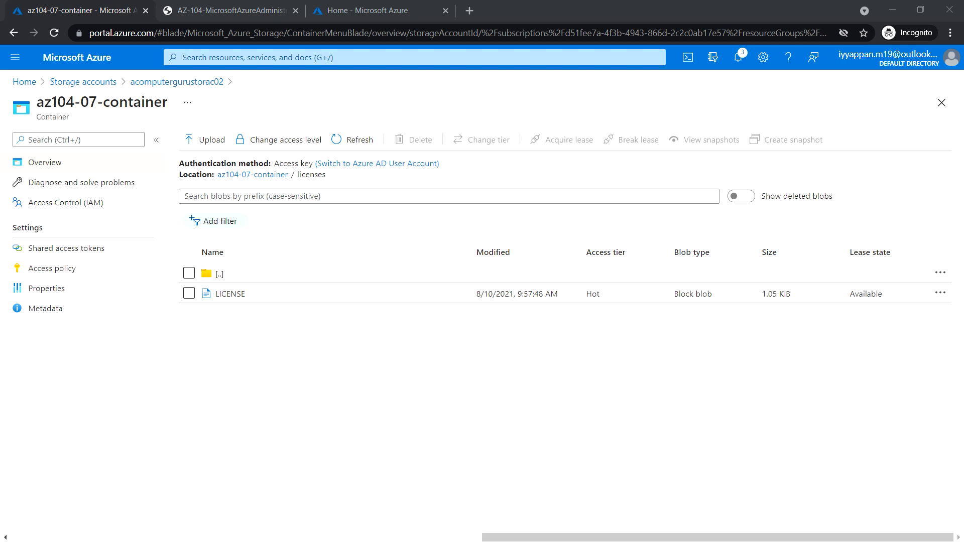
{"action": "mouse_move", "coordinate": [262, 295]}
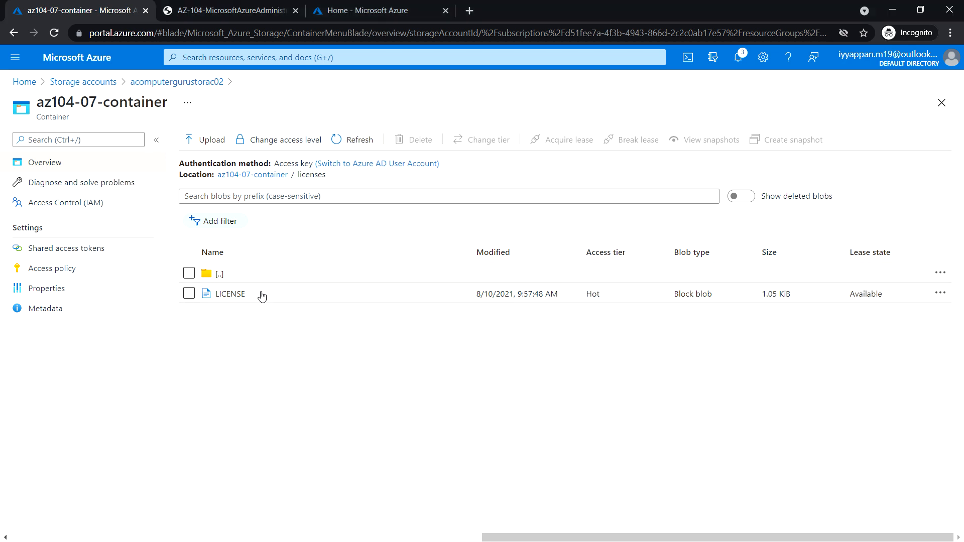
Review the LICENSE blob's properties, snapshots, MIT license text and Generate SAS options.
{"action": "left_click", "coordinate": [231, 293]}
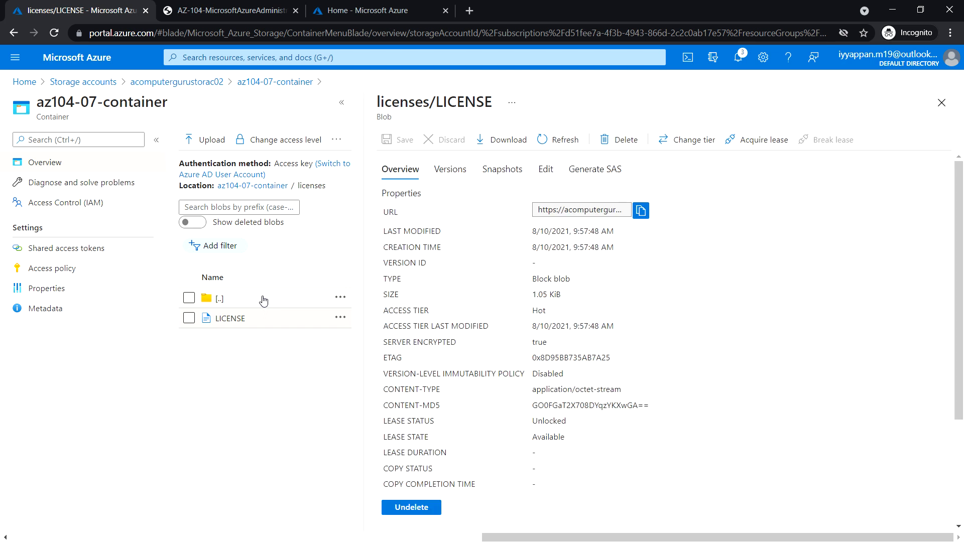
{"action": "mouse_move", "coordinate": [640, 210]}
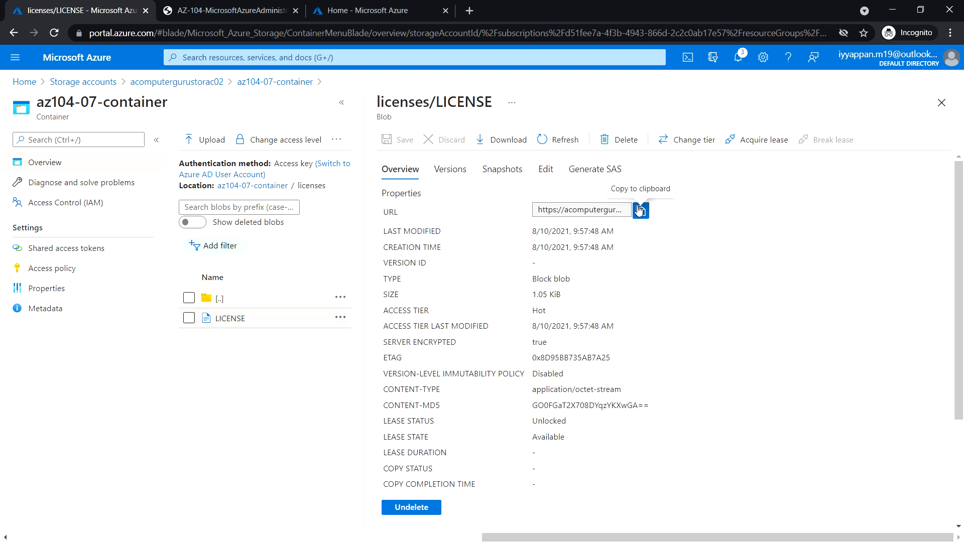
{"action": "mouse_move", "coordinate": [498, 152]}
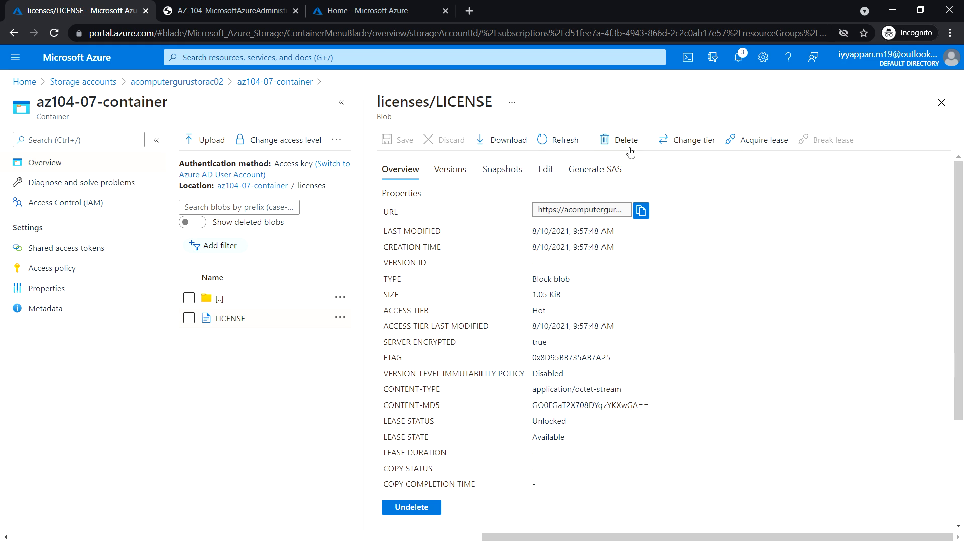
{"action": "mouse_move", "coordinate": [626, 146]}
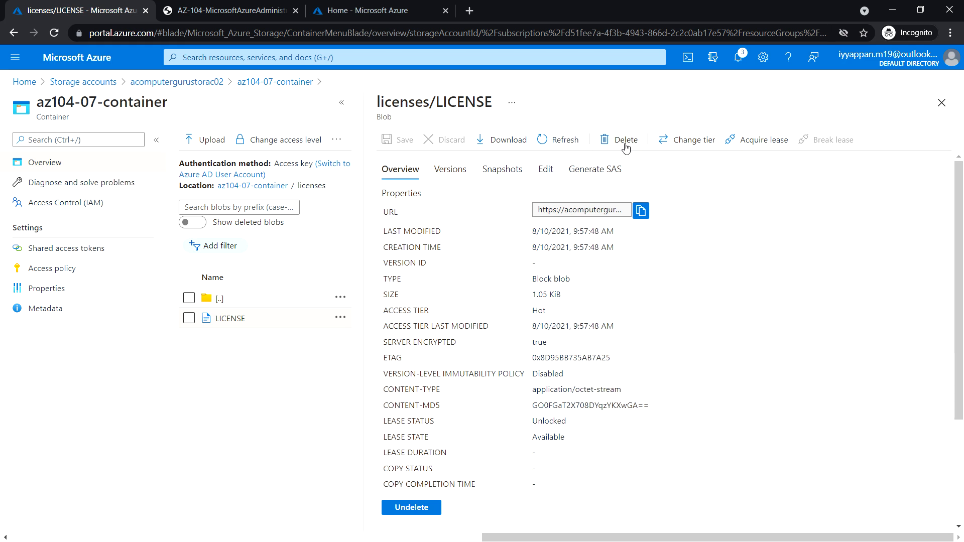
{"action": "mouse_move", "coordinate": [684, 145]}
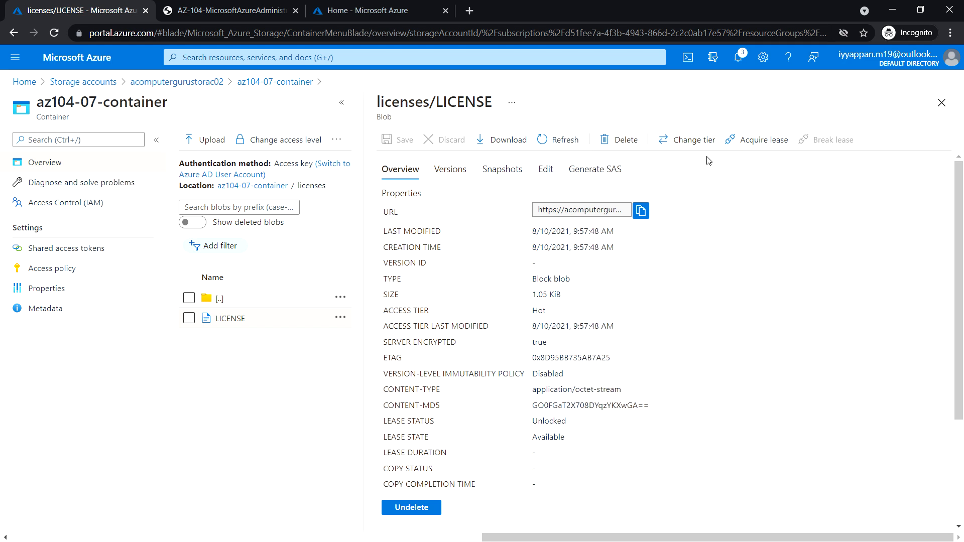
{"action": "mouse_move", "coordinate": [587, 326]}
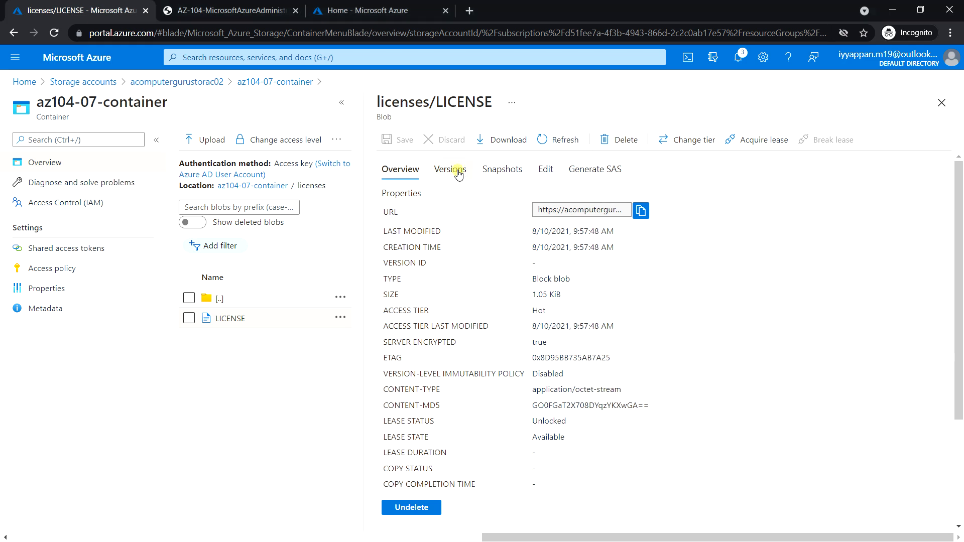
{"action": "left_click", "coordinate": [502, 168]}
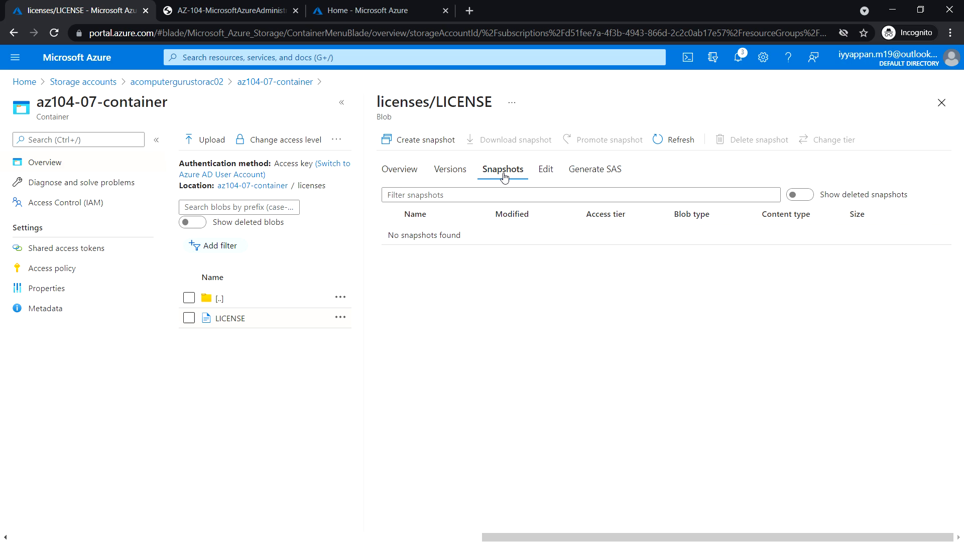
{"action": "left_click", "coordinate": [546, 168]}
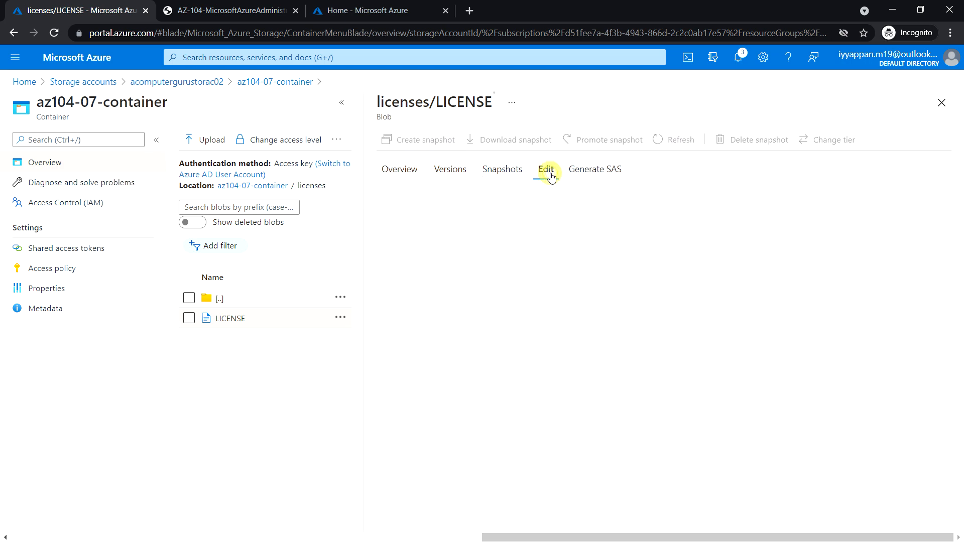
{"action": "left_click", "coordinate": [547, 168]}
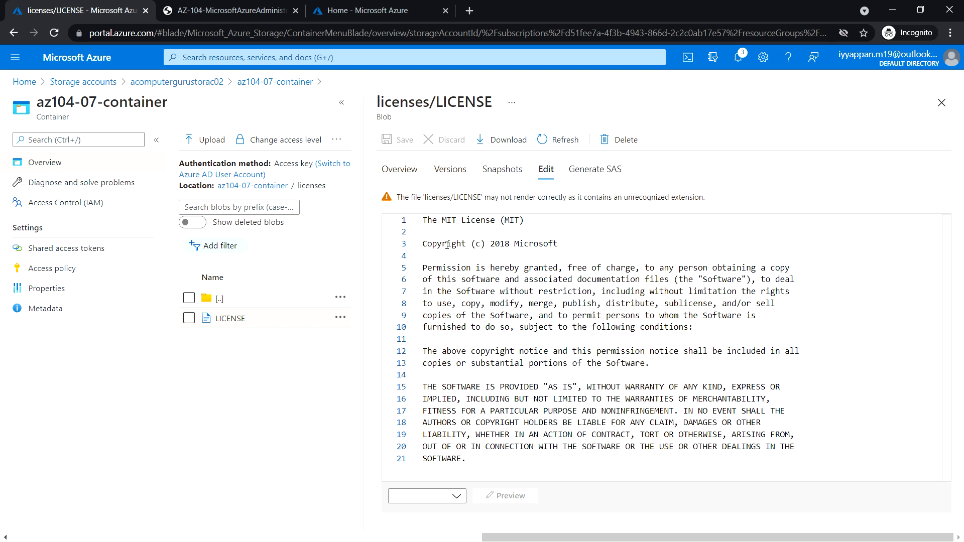
{"action": "mouse_move", "coordinate": [519, 303]}
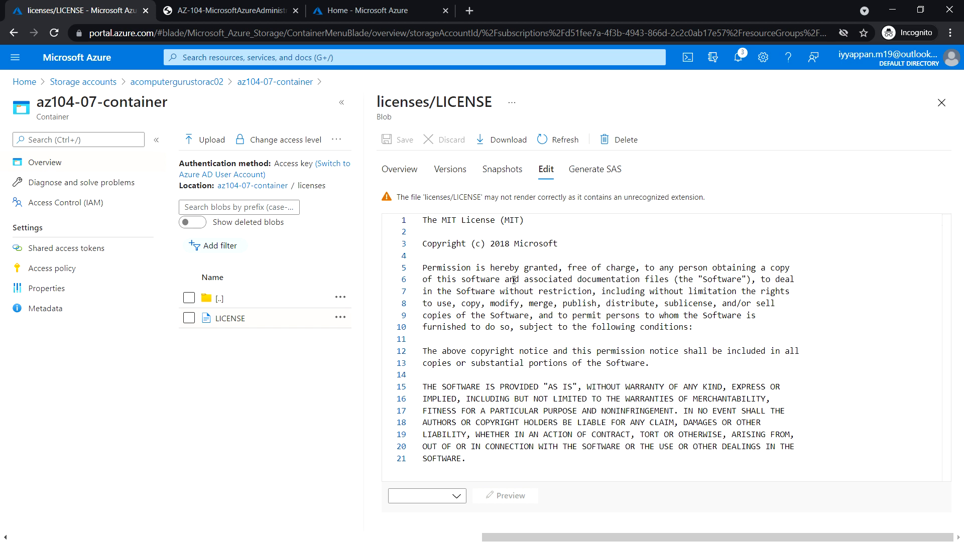
{"action": "left_click", "coordinate": [594, 169]}
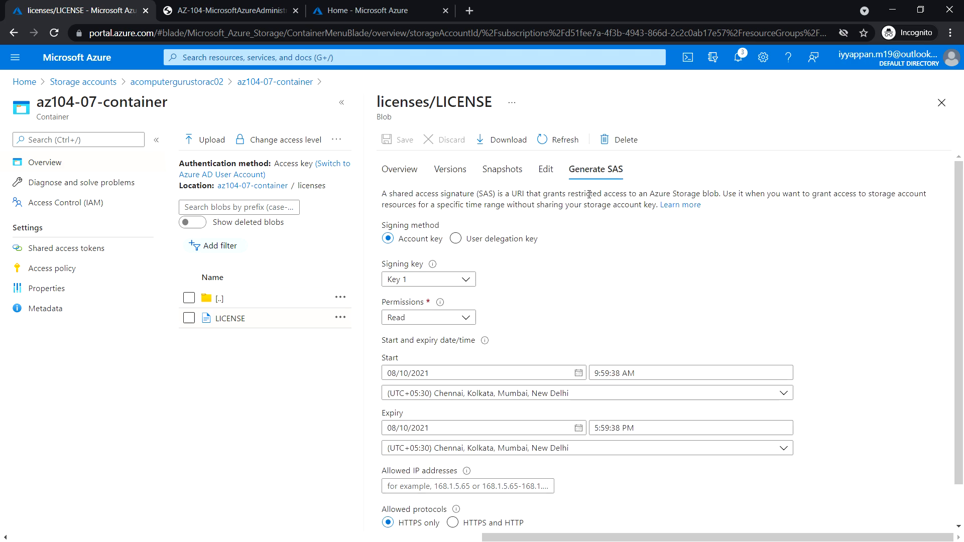
{"action": "scroll", "scroll_direction": "down", "scroll_amount": 3}
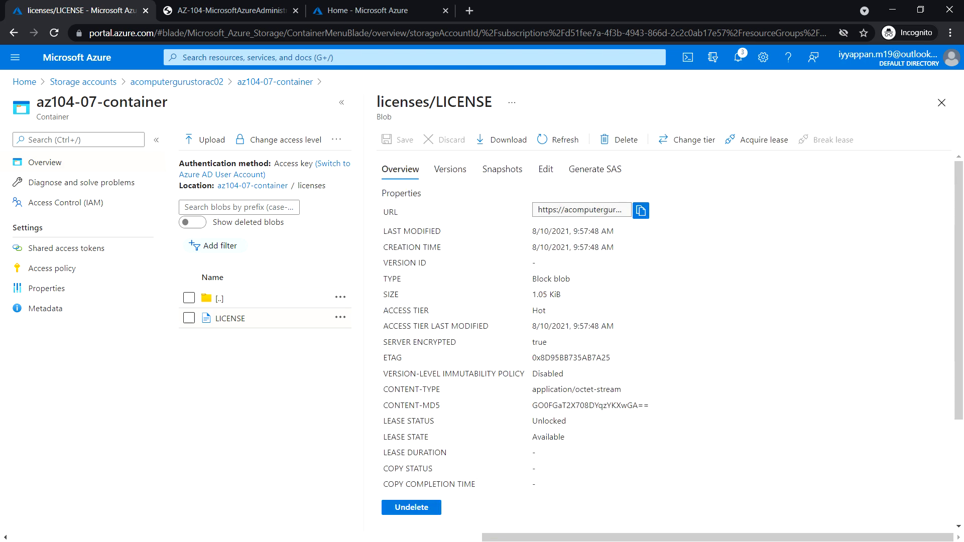
{"action": "mouse_move", "coordinate": [937, 119]}
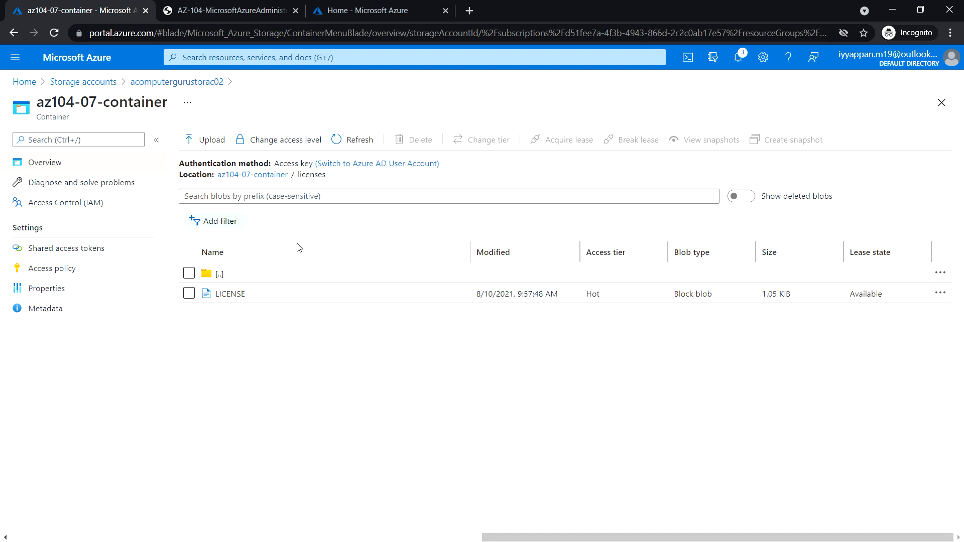
{"action": "mouse_move", "coordinate": [540, 276]}
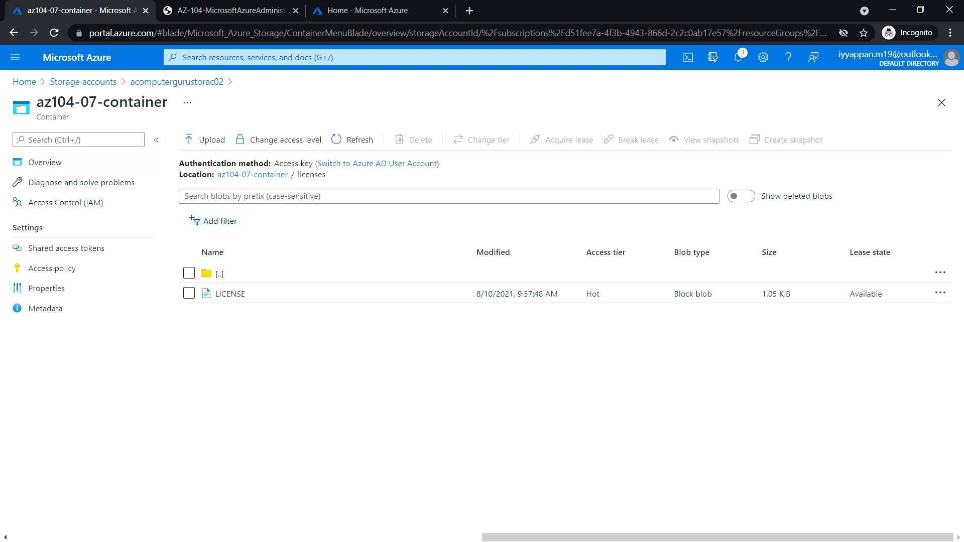
{"action": "mouse_move", "coordinate": [409, 214]}
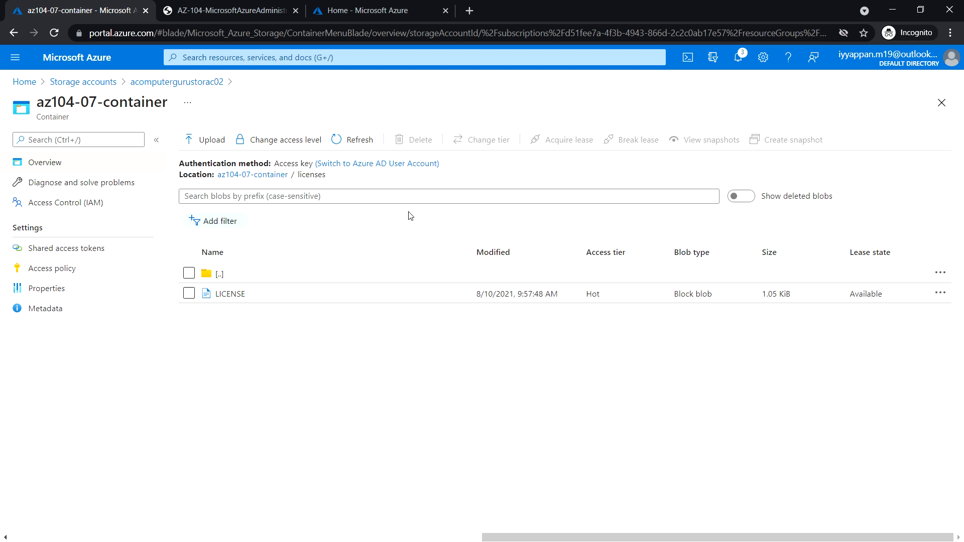
{"action": "mouse_move", "coordinate": [247, 301]}
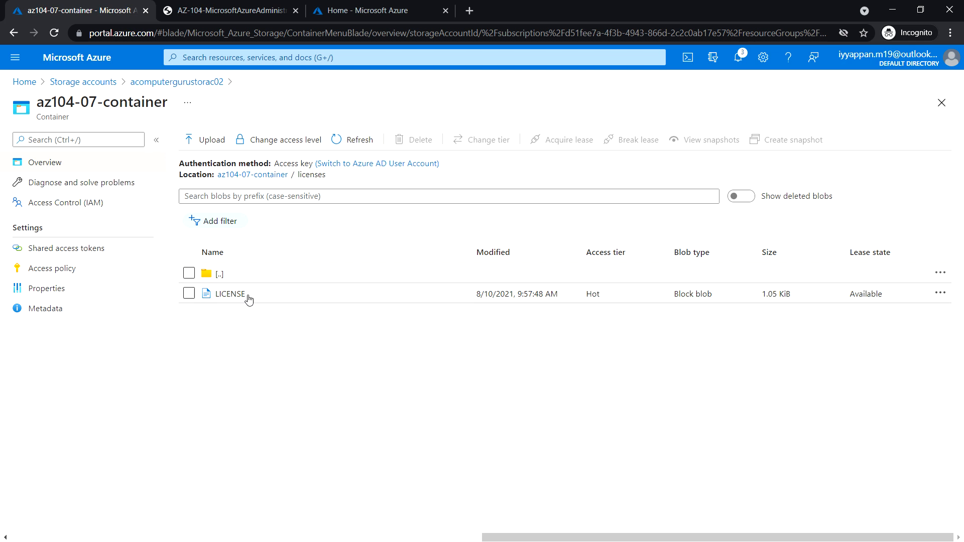
Reopen the LICENSE blob and copy its URL to the clipboard.
{"action": "left_click", "coordinate": [231, 293]}
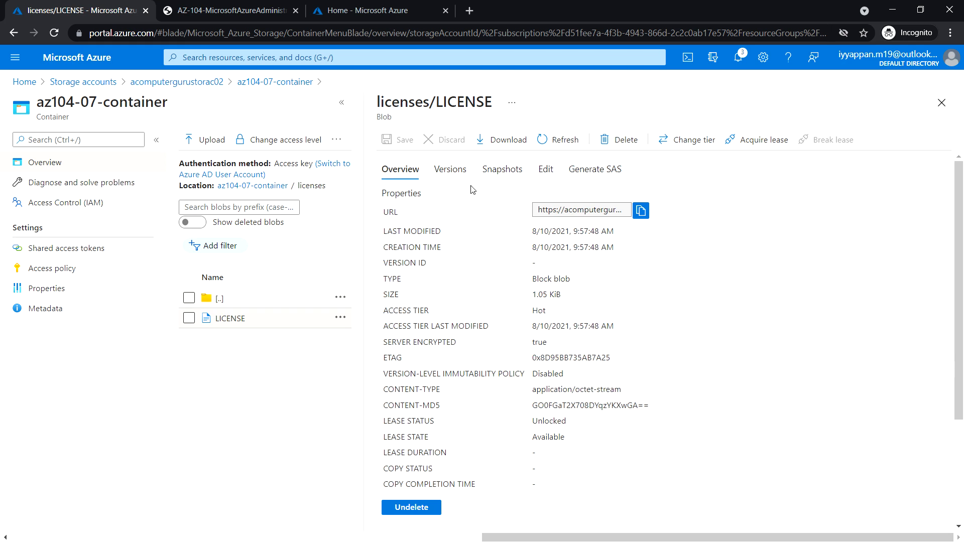
{"action": "mouse_move", "coordinate": [389, 223]}
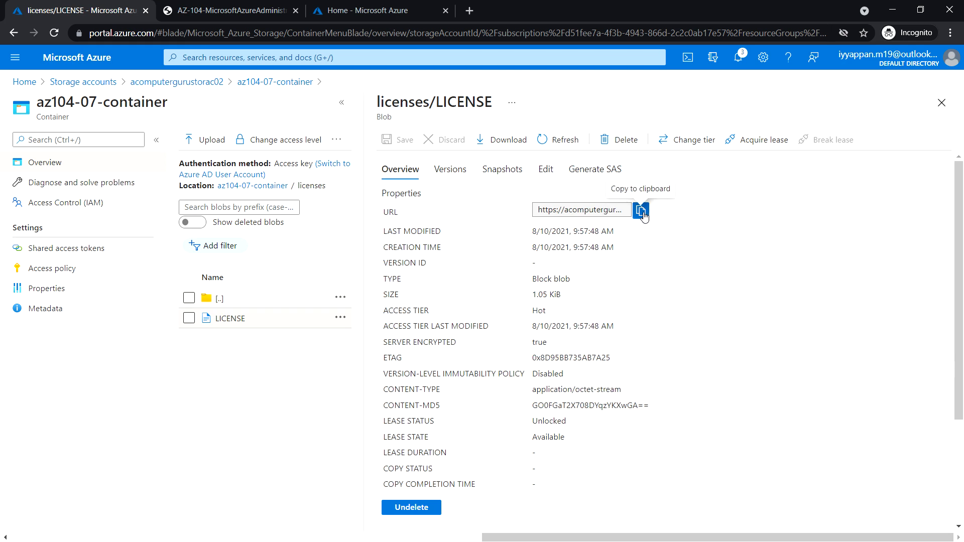
{"action": "left_click", "coordinate": [640, 210]}
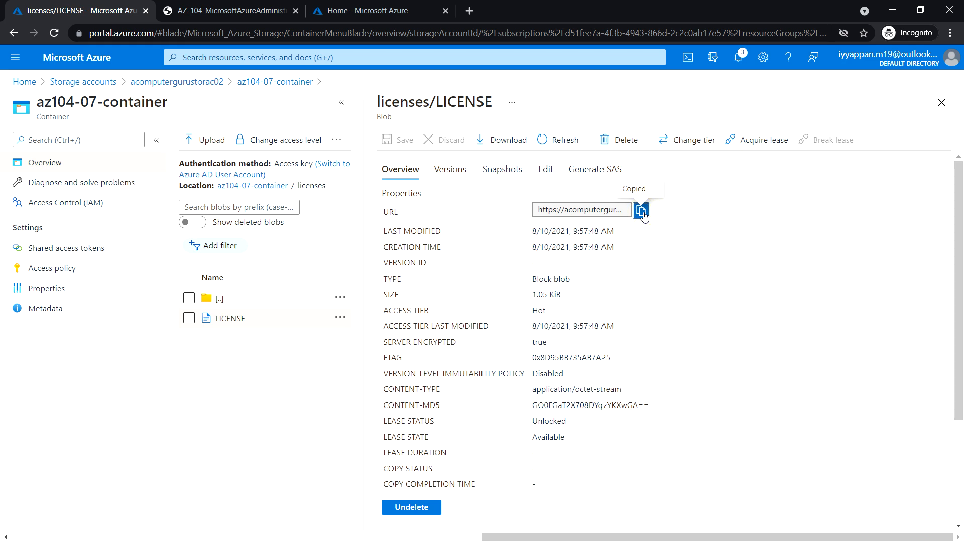
{"action": "mouse_move", "coordinate": [468, 10]}
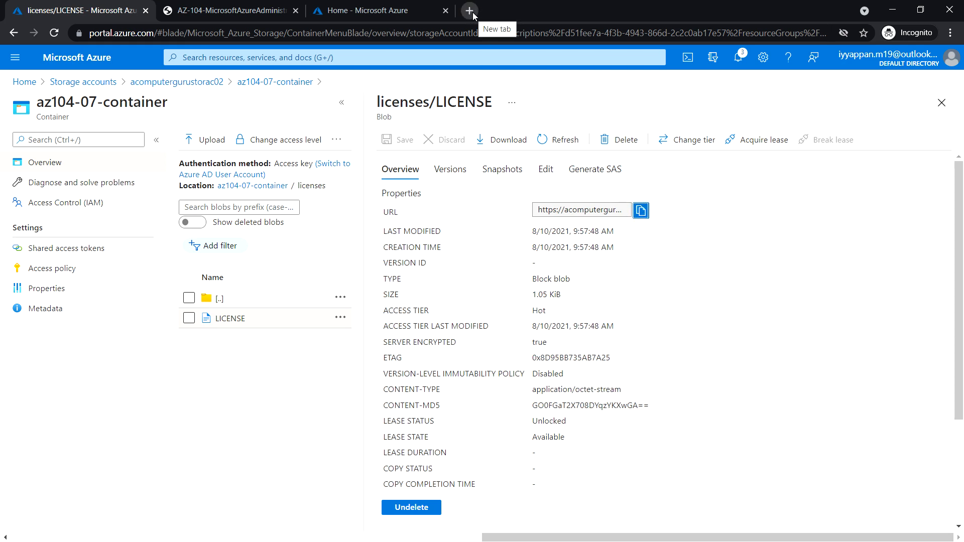
Load the blob URL in a new Chrome tab and highlight the ResourceNotFound error.
{"action": "left_click", "coordinate": [468, 10]}
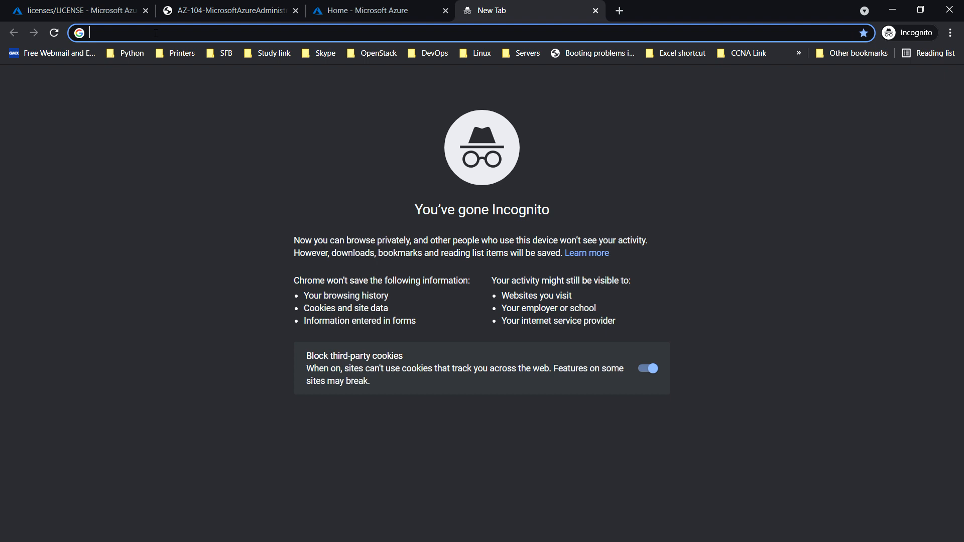
{"action": "type", "text": "acomputergurustorac02.blob.core.windows.net/az104-07-container/licenses/LICENSE"}
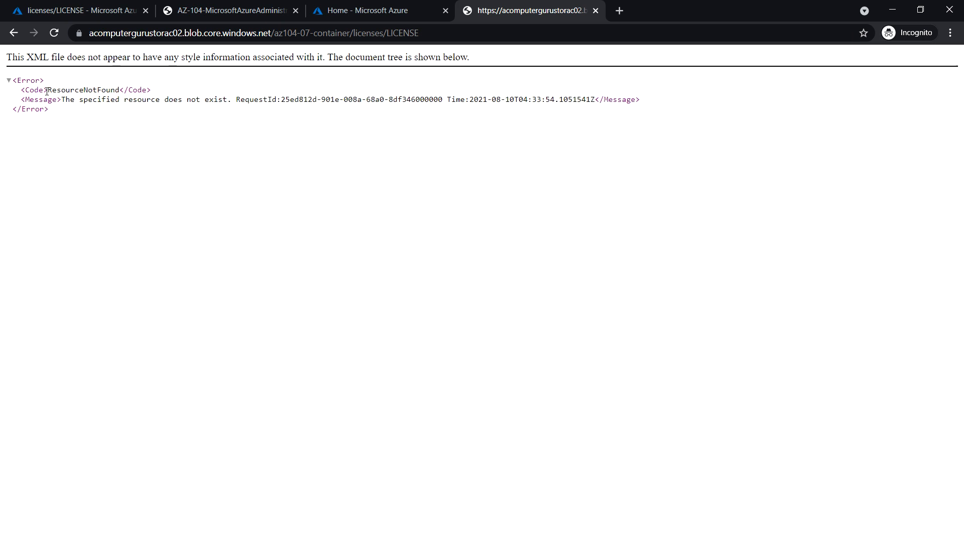
{"action": "left_click_drag", "start_coordinate": [93, 89], "coordinate": [114, 99]}
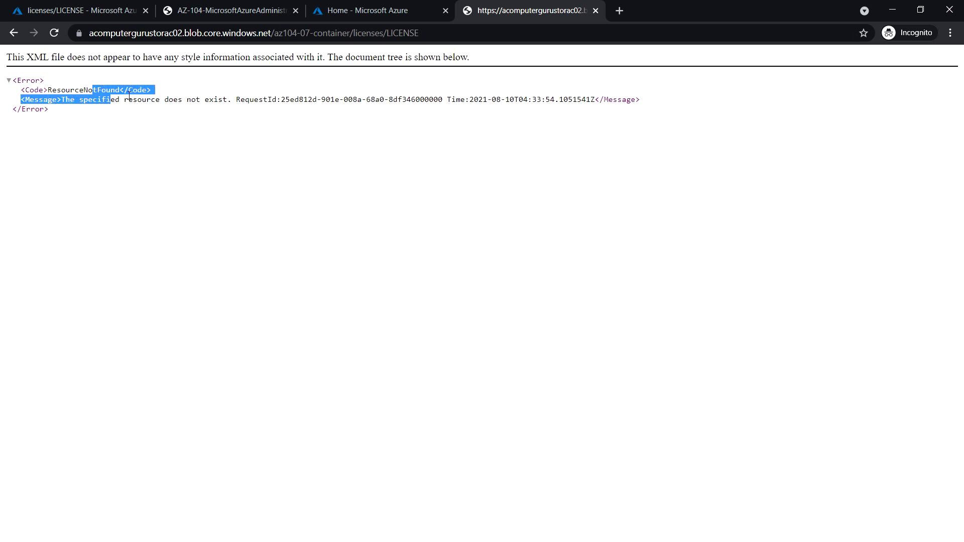
{"action": "mouse_move", "coordinate": [115, 109]}
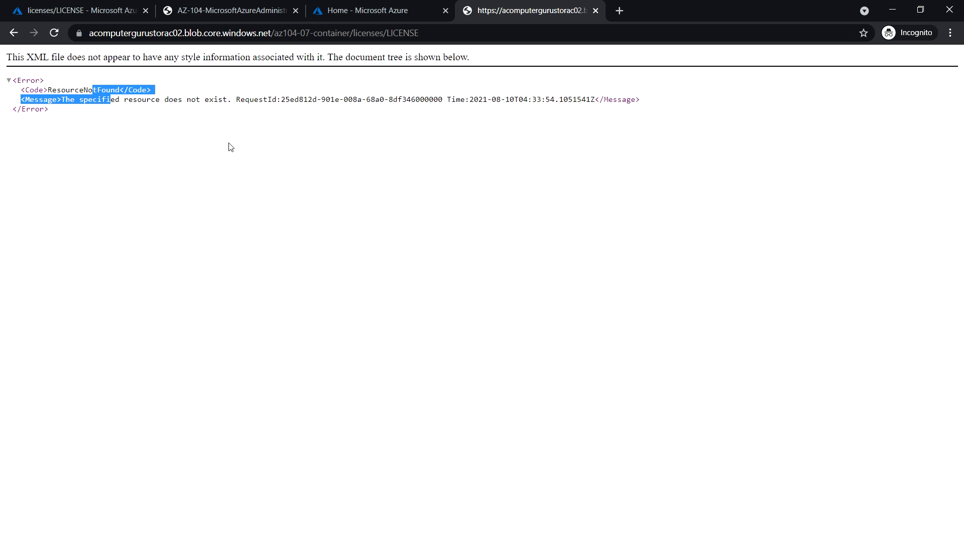
{"action": "mouse_move", "coordinate": [170, 119]}
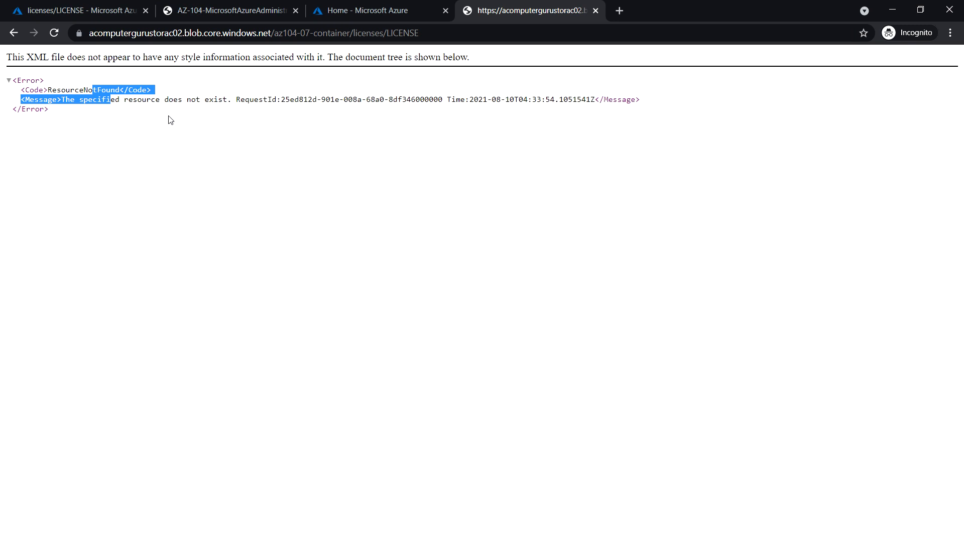
{"action": "mouse_move", "coordinate": [456, 95]}
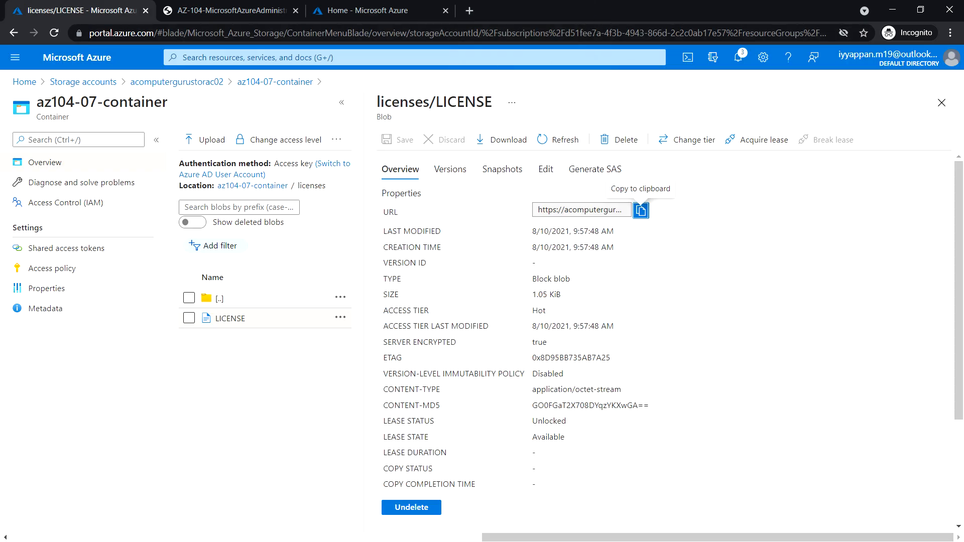
{"action": "mouse_move", "coordinate": [433, 182]}
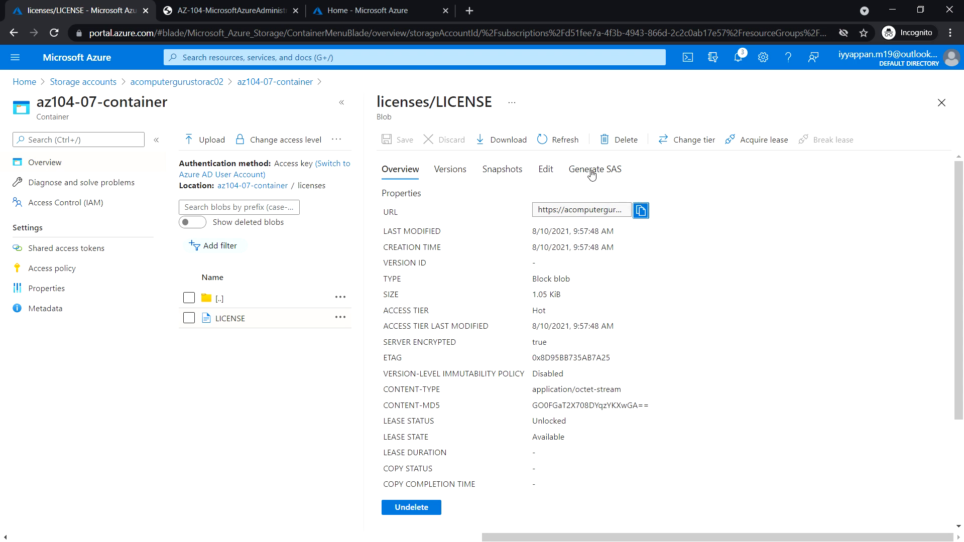
In Generate SAS for LICENSE, set the start date to 08/09/2021.
{"action": "left_click", "coordinate": [595, 168]}
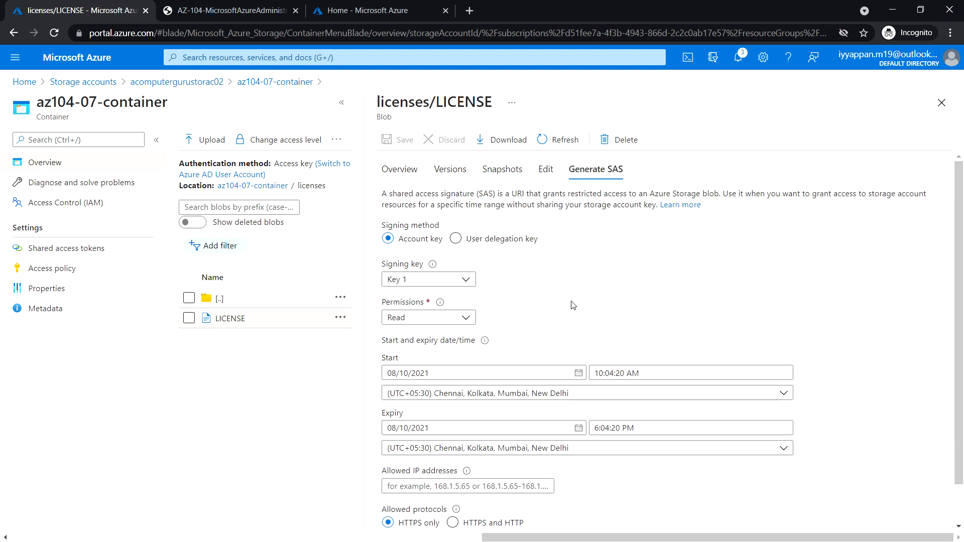
{"action": "scroll", "scroll_direction": "down", "scroll_amount": 3}
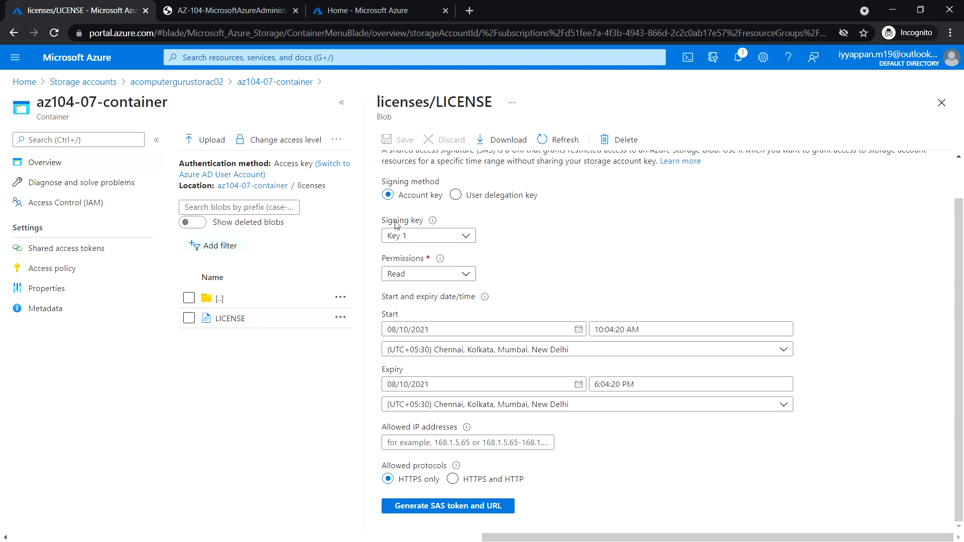
{"action": "mouse_move", "coordinate": [520, 238]}
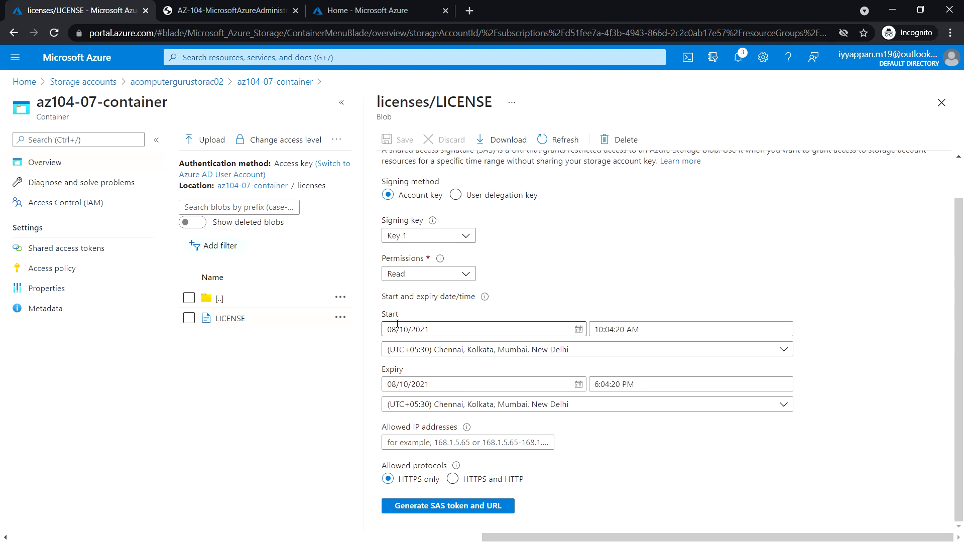
{"action": "left_click", "coordinate": [577, 329]}
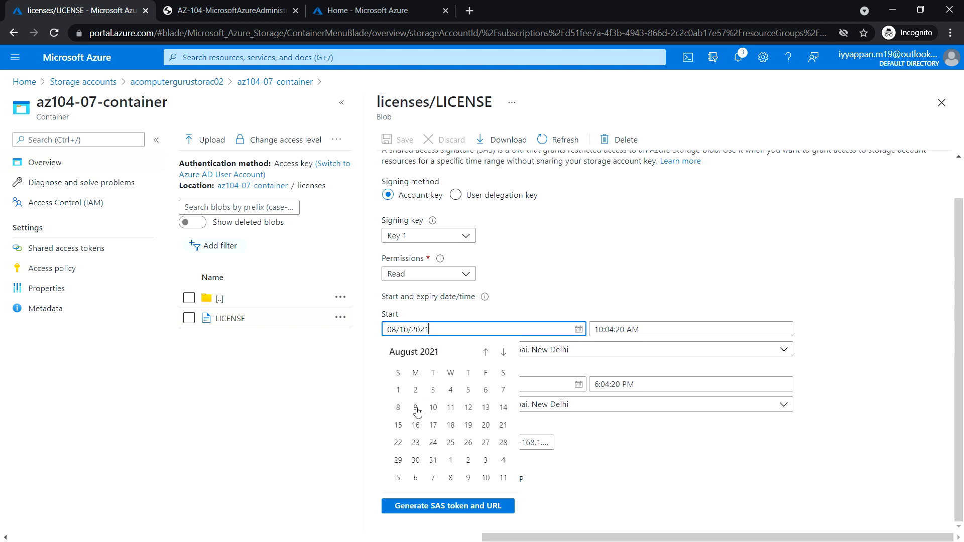
{"action": "left_click", "coordinate": [416, 407]}
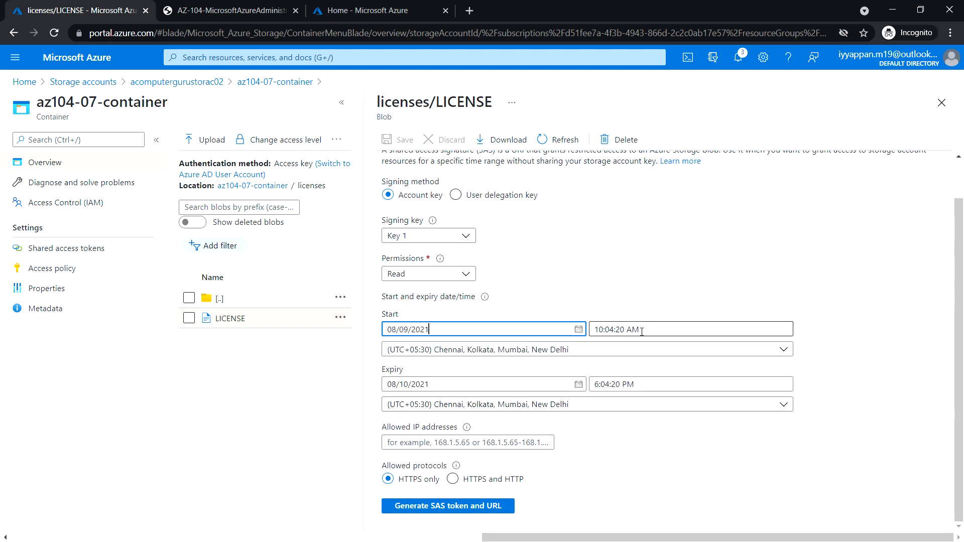
{"action": "mouse_move", "coordinate": [614, 331]}
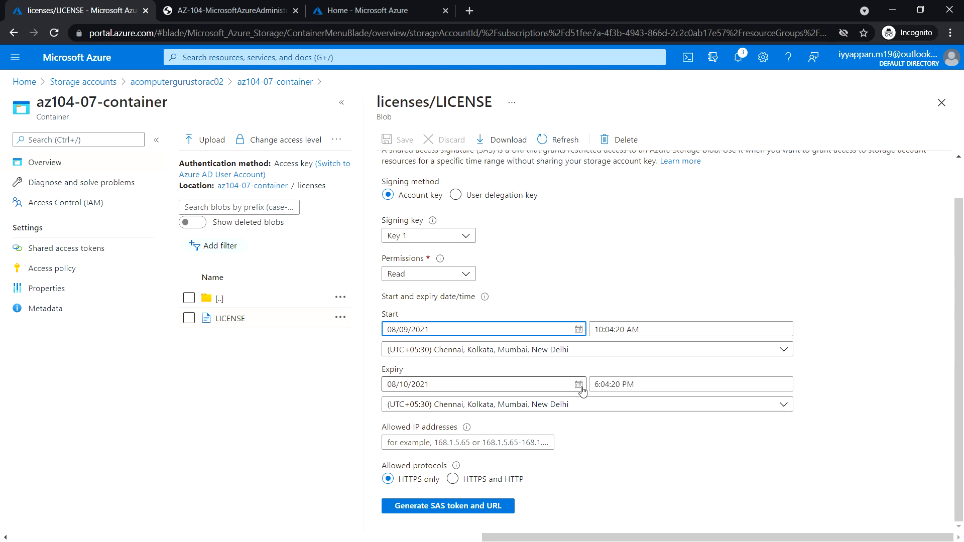
Set the SAS expiry to 08/11/2021 at 10:04:20 AM.
{"action": "left_click", "coordinate": [577, 383]}
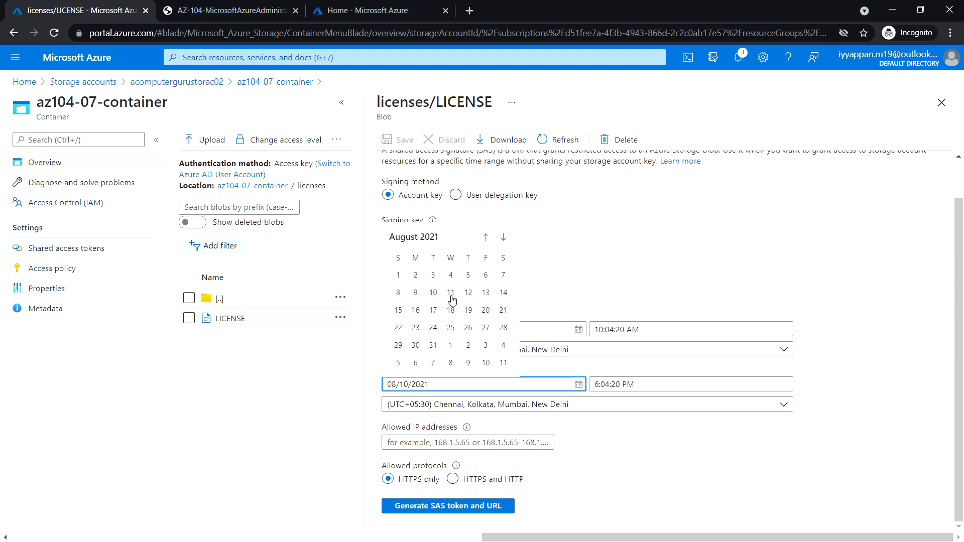
{"action": "left_click", "coordinate": [450, 292]}
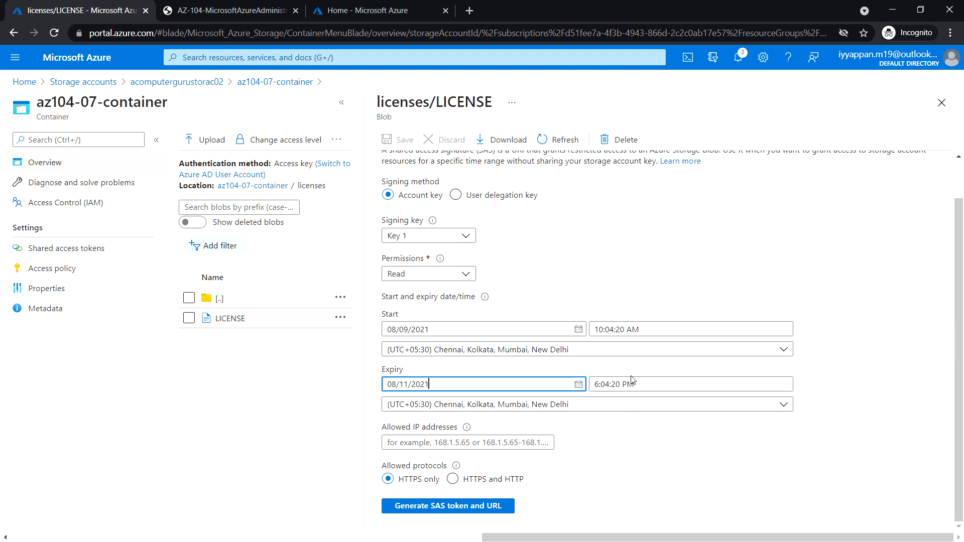
{"action": "left_click", "coordinate": [691, 383]}
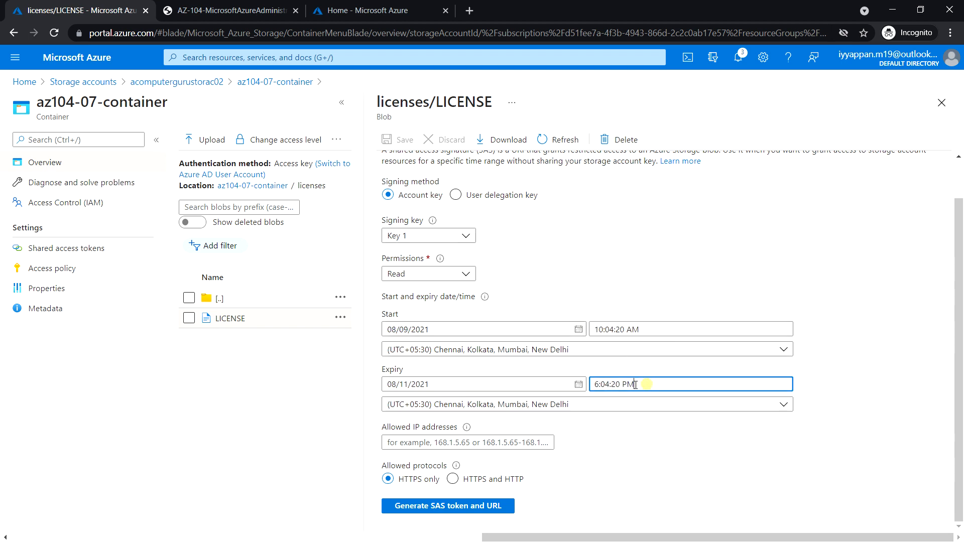
{"action": "type", "text": "10:04:20 AM"}
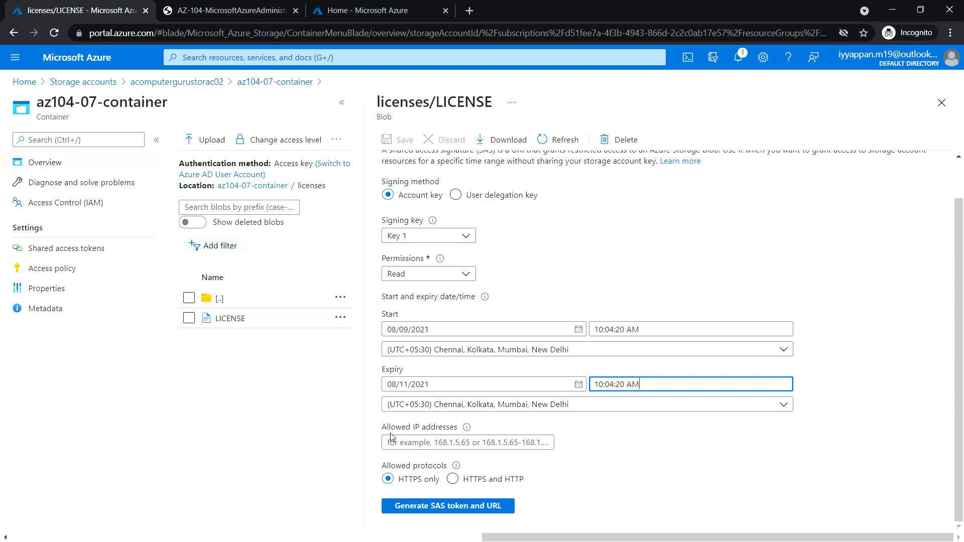
{"action": "mouse_move", "coordinate": [524, 496]}
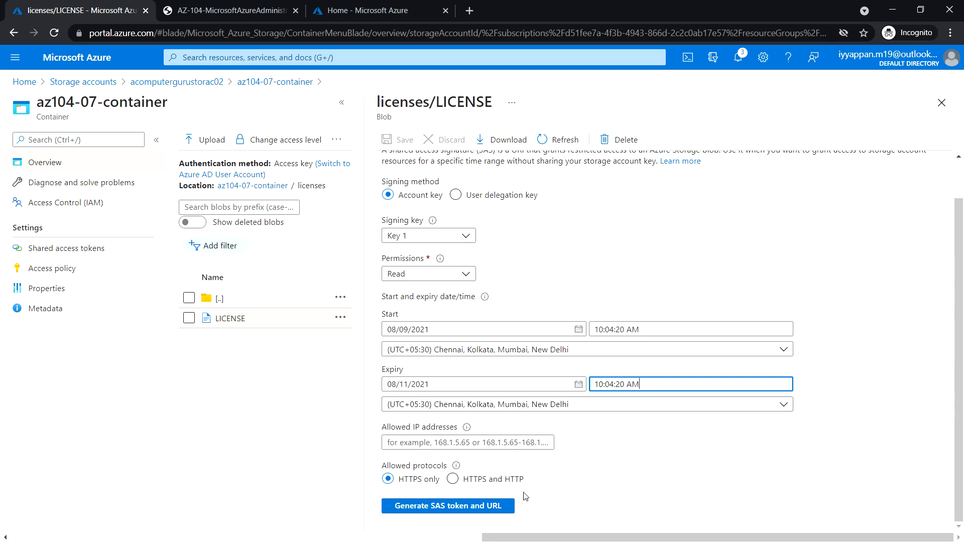
{"action": "mouse_move", "coordinate": [455, 514]}
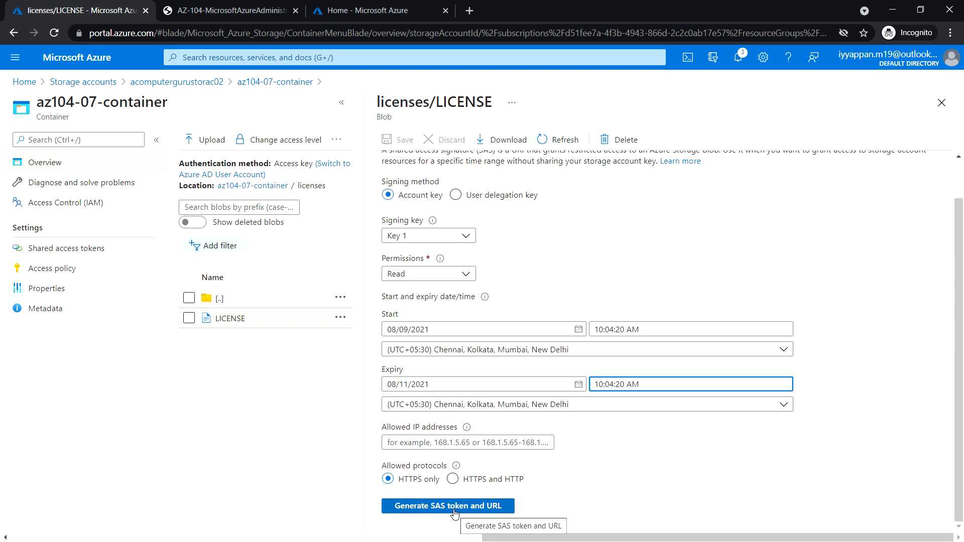
Generate the Blob SAS token and Blob SAS URL for the LICENSE blob.
{"action": "left_click", "coordinate": [444, 505]}
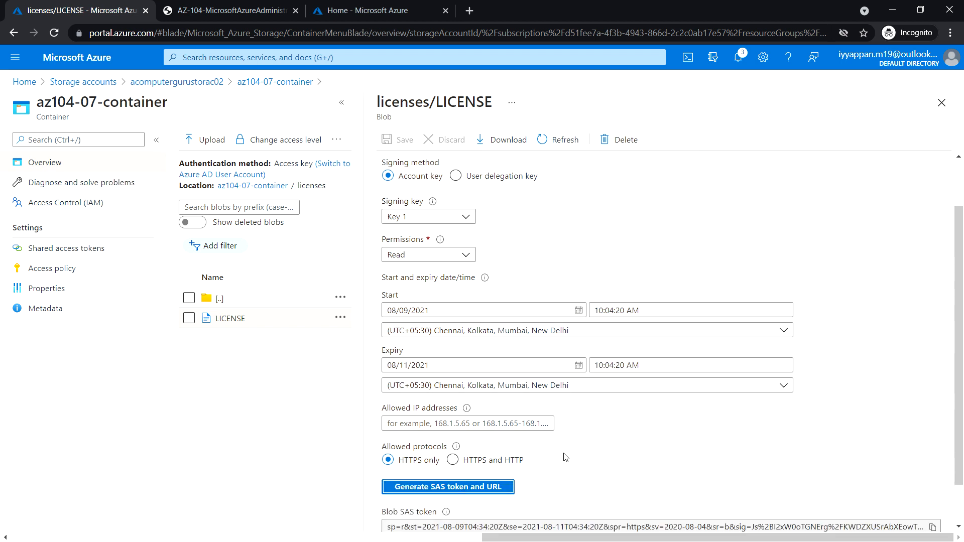
{"action": "scroll", "scroll_direction": "down", "scroll_amount": 3}
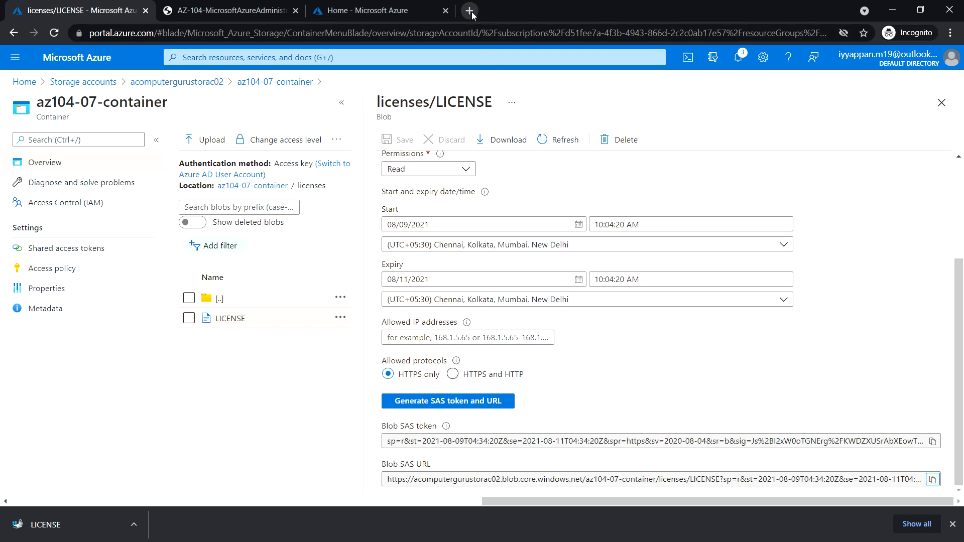
{"action": "left_click", "coordinate": [472, 10]}
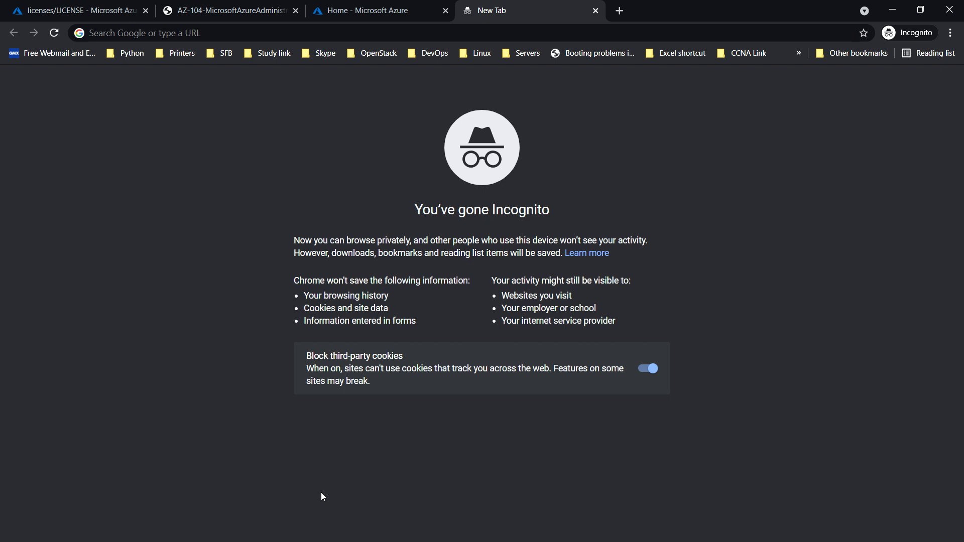
{"action": "mouse_move", "coordinate": [353, 473]}
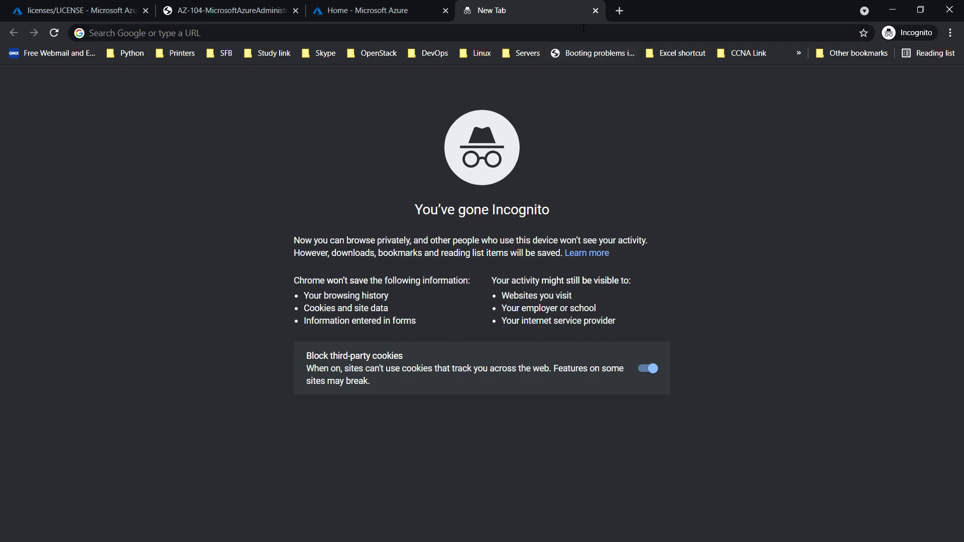
{"action": "left_click", "coordinate": [75, 8]}
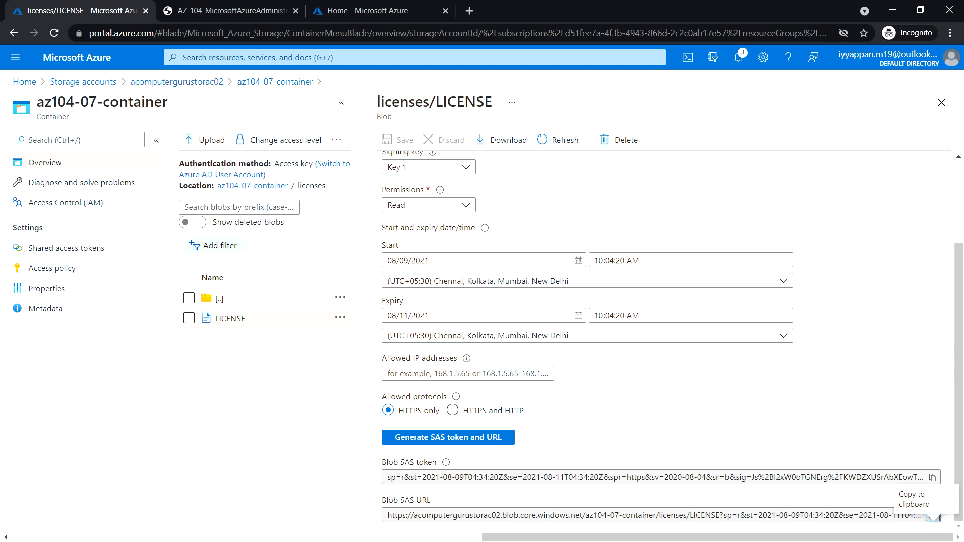
{"action": "mouse_move", "coordinate": [317, 331]}
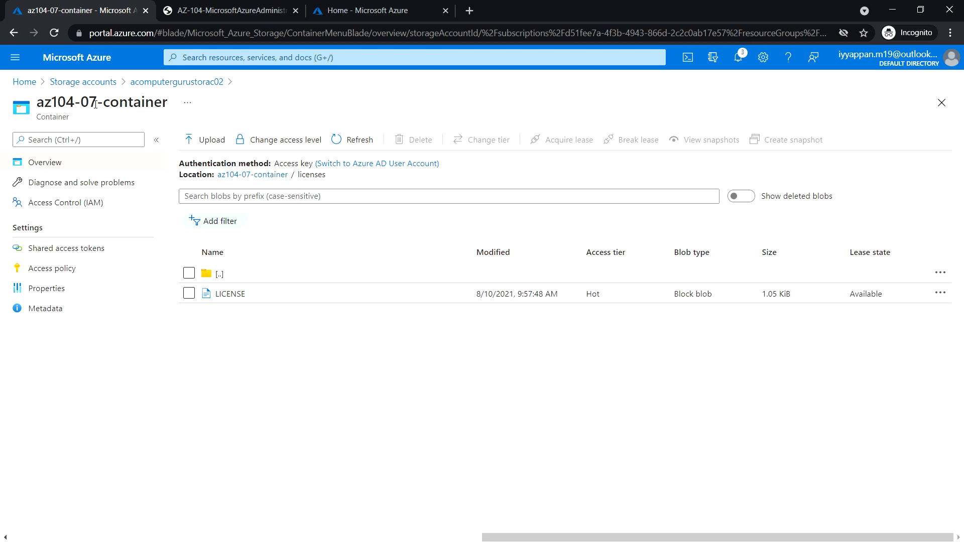
Return to the acomputergurustorac02 storage account's Containers list via the breadcrumb.
{"action": "left_click", "coordinate": [176, 82]}
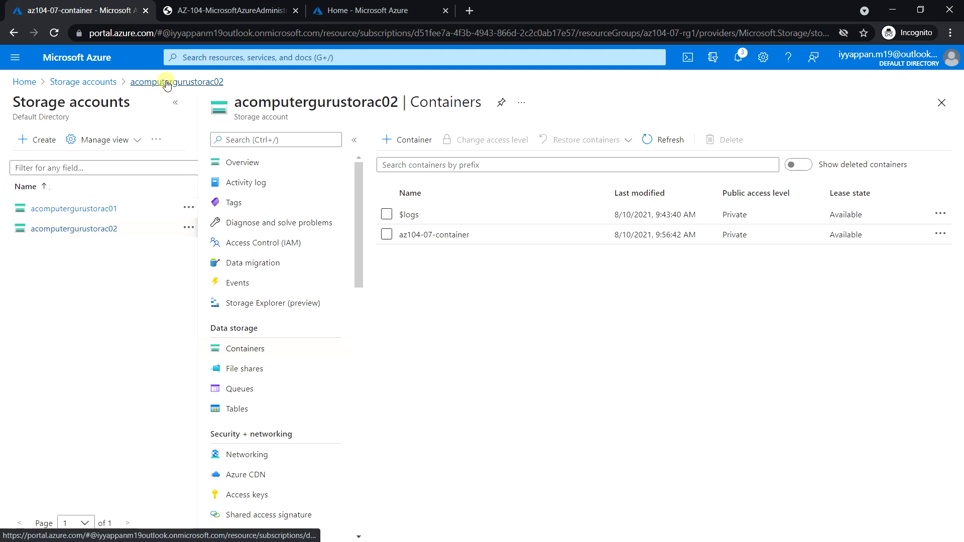
Switch az104-07-container to Azure AD User Account authentication, which returns a permissions error.
{"action": "left_click", "coordinate": [434, 235]}
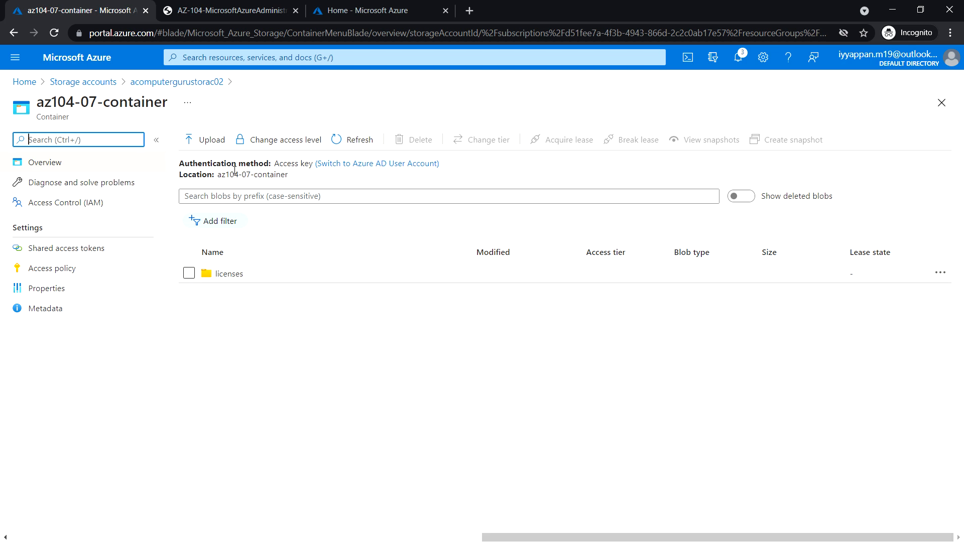
{"action": "mouse_move", "coordinate": [308, 157]}
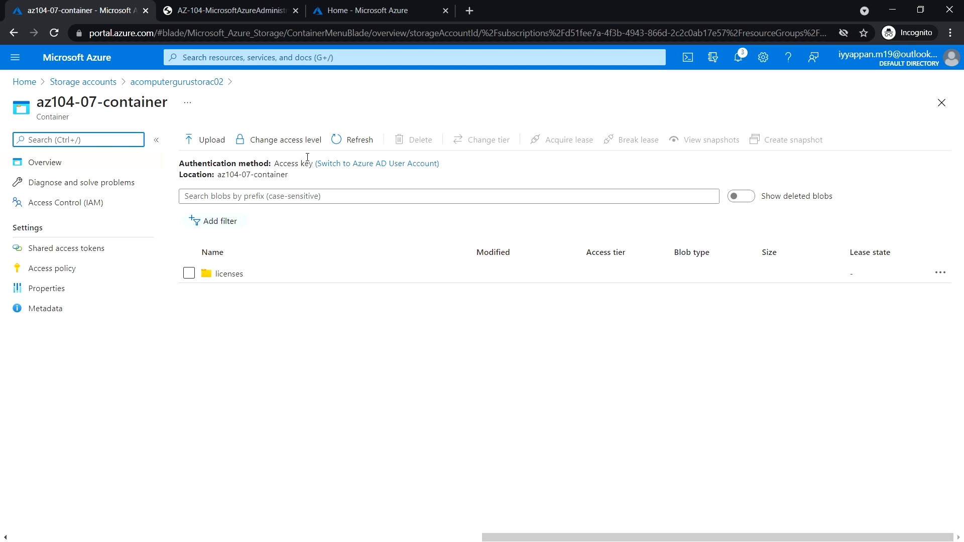
{"action": "mouse_move", "coordinate": [357, 170]}
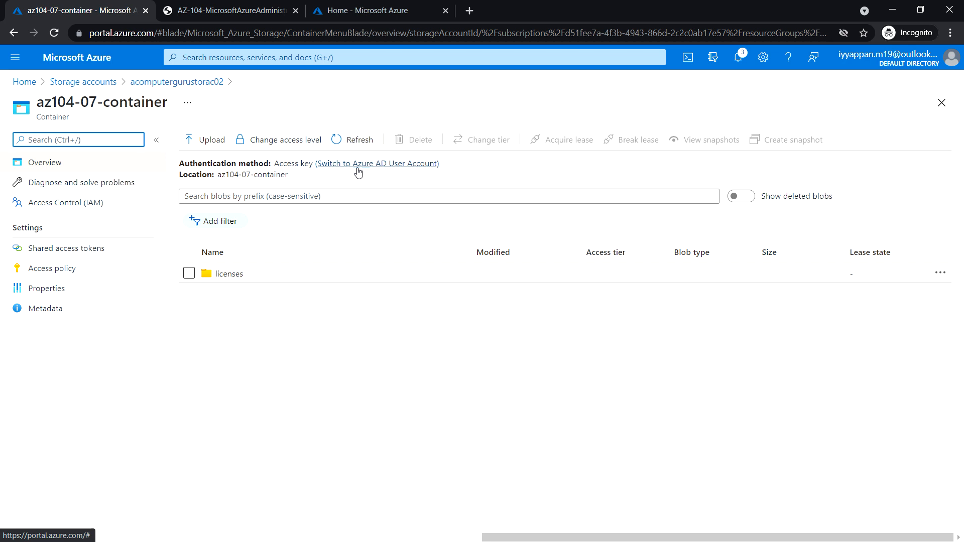
{"action": "left_click", "coordinate": [376, 163]}
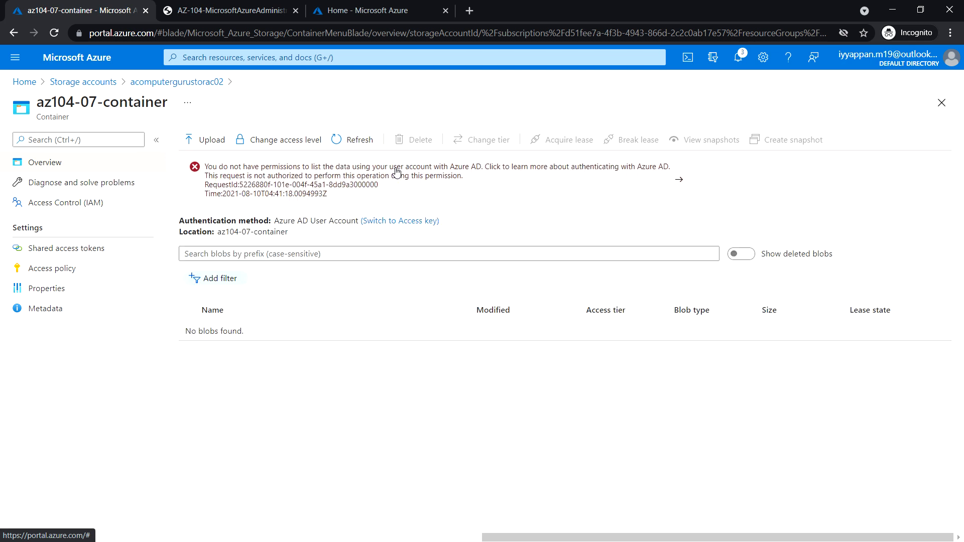
{"action": "mouse_move", "coordinate": [392, 179]}
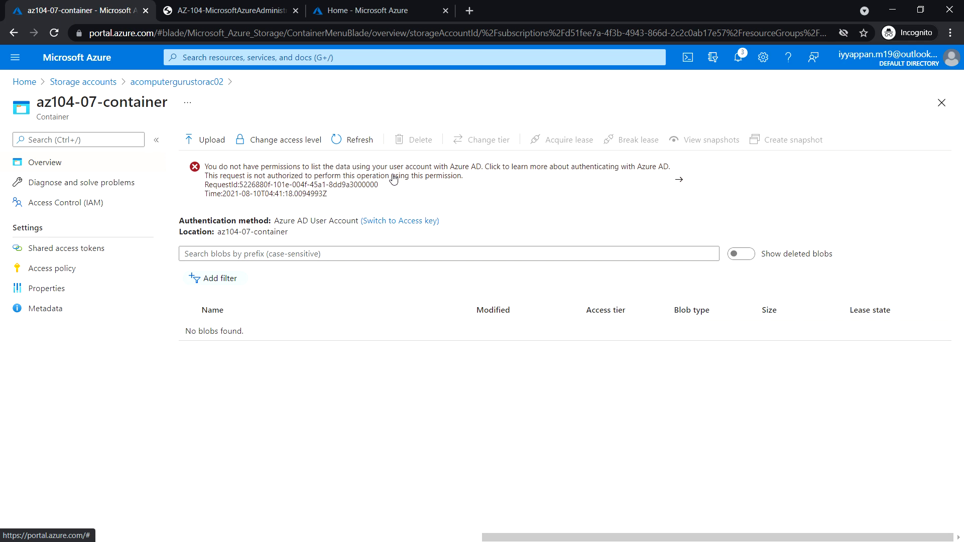
{"action": "mouse_move", "coordinate": [413, 187]}
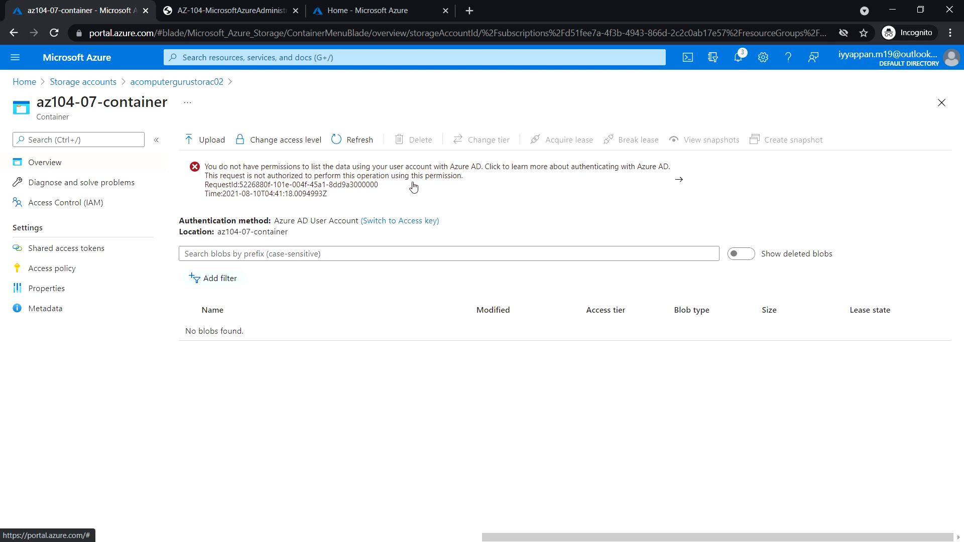
{"action": "mouse_move", "coordinate": [289, 183]}
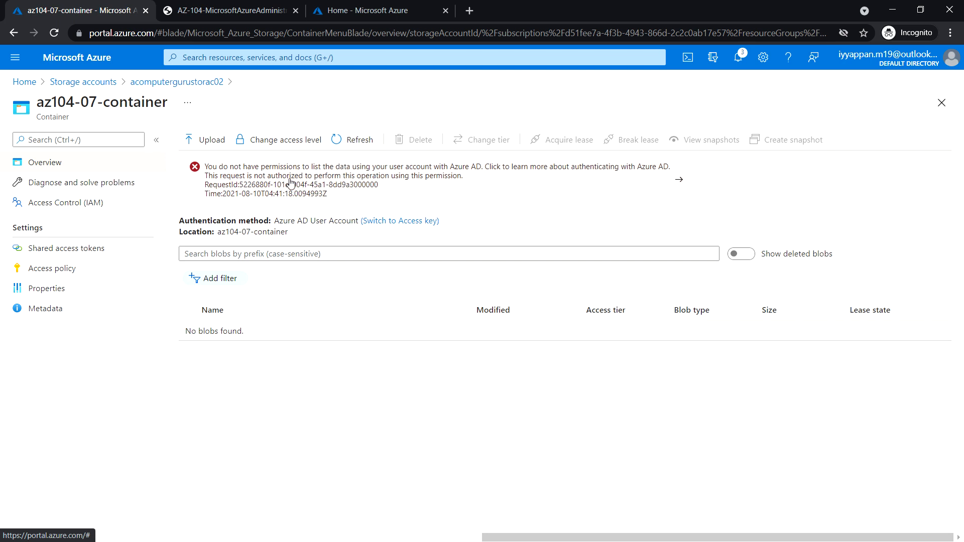
{"action": "mouse_move", "coordinate": [406, 179]}
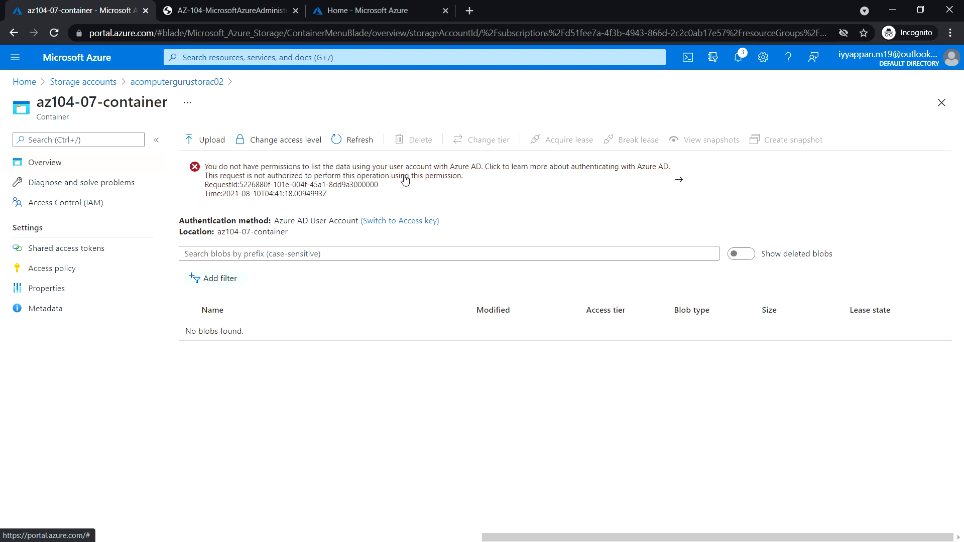
{"action": "mouse_move", "coordinate": [454, 179]}
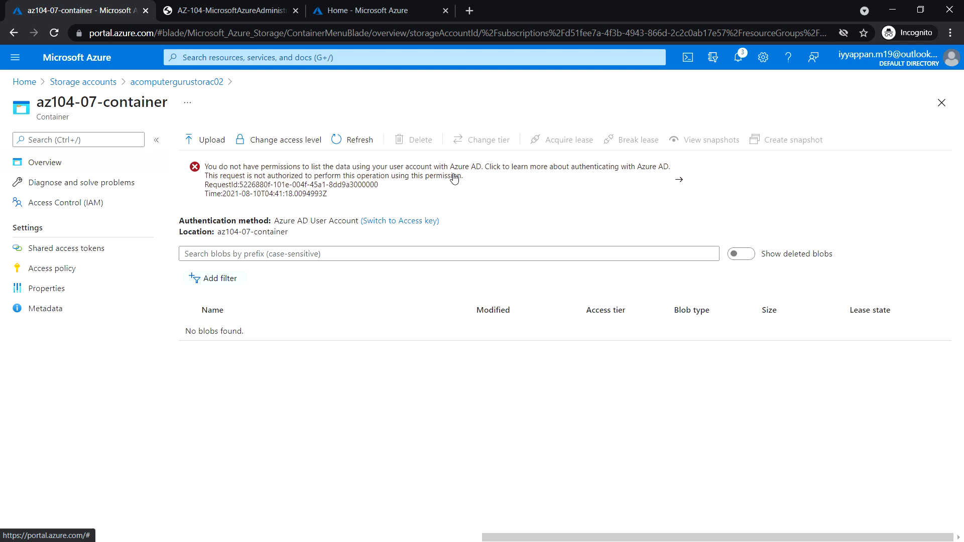
{"action": "mouse_move", "coordinate": [362, 184]}
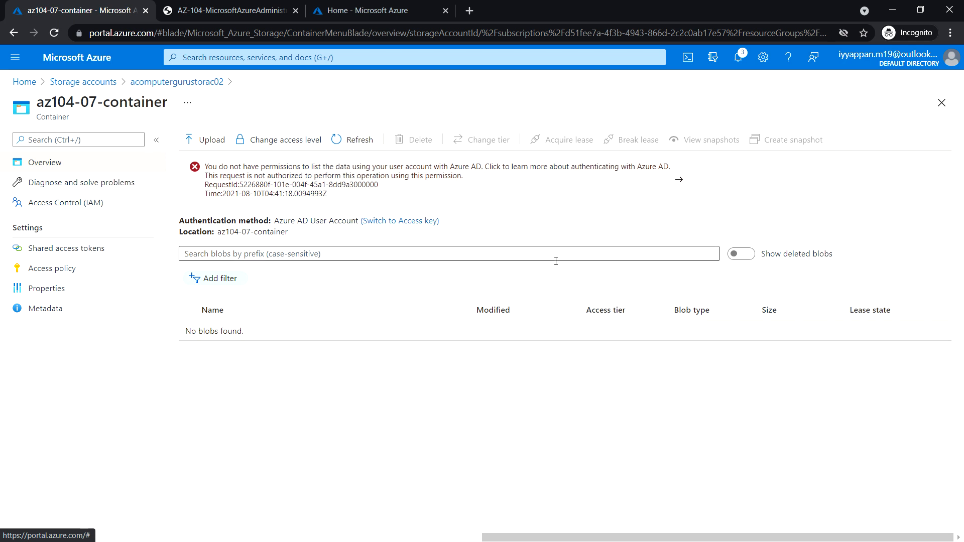
{"action": "mouse_move", "coordinate": [536, 271]}
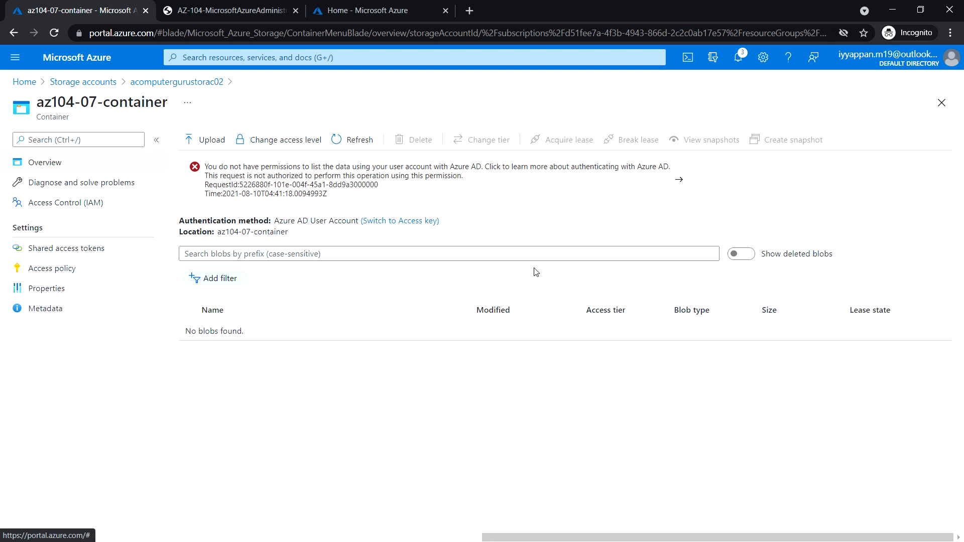
{"action": "mouse_move", "coordinate": [38, 153]}
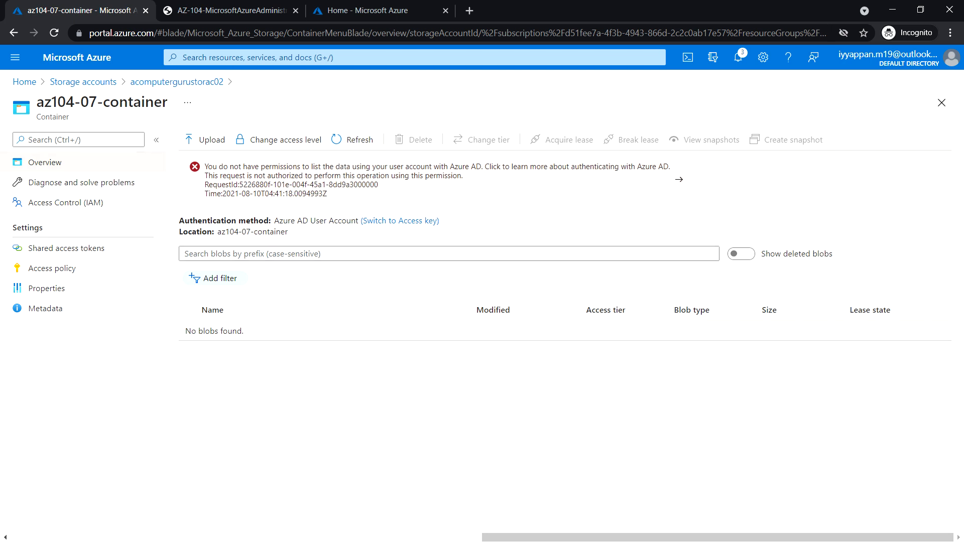
{"action": "mouse_move", "coordinate": [92, 207]}
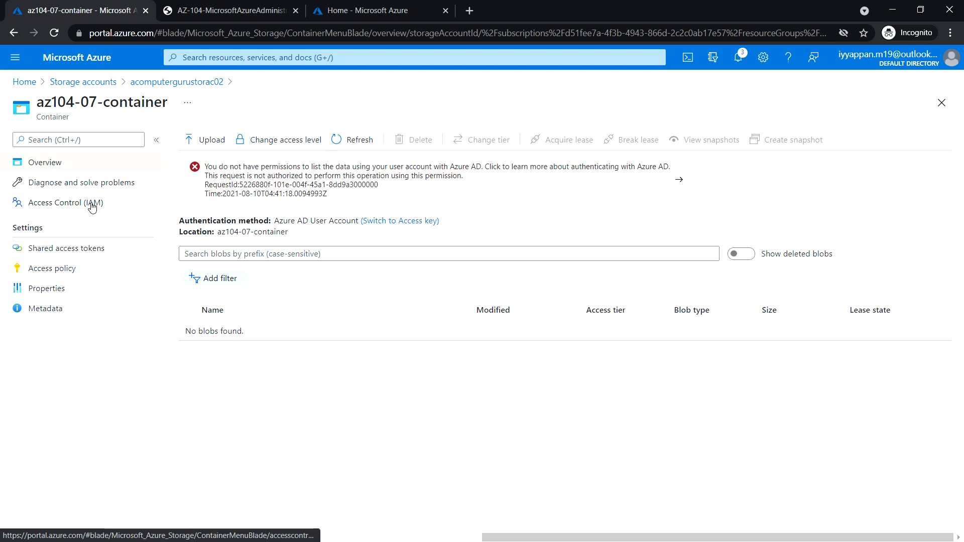
From the container's Access Control (IAM) role assignments, start adding a new role assignment.
{"action": "left_click", "coordinate": [65, 203]}
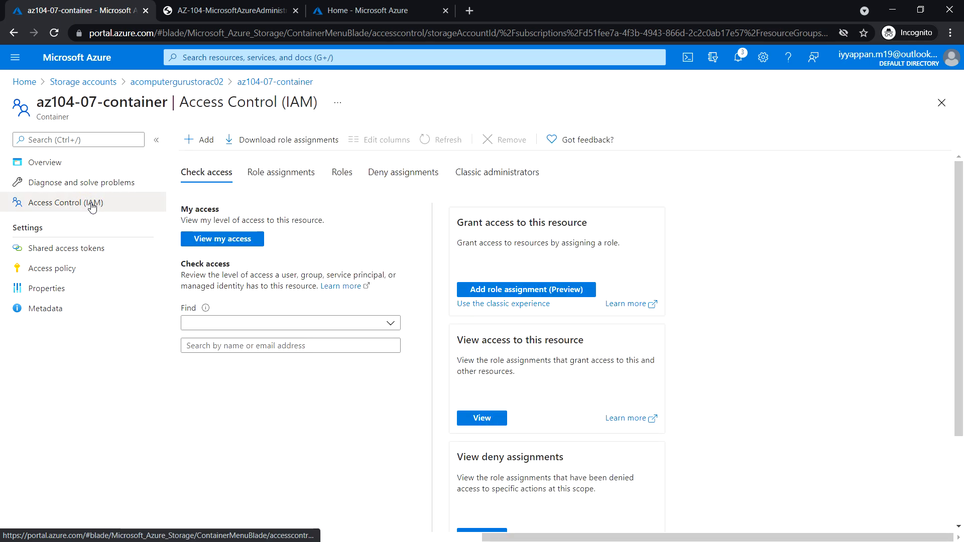
{"action": "left_click", "coordinate": [291, 324]}
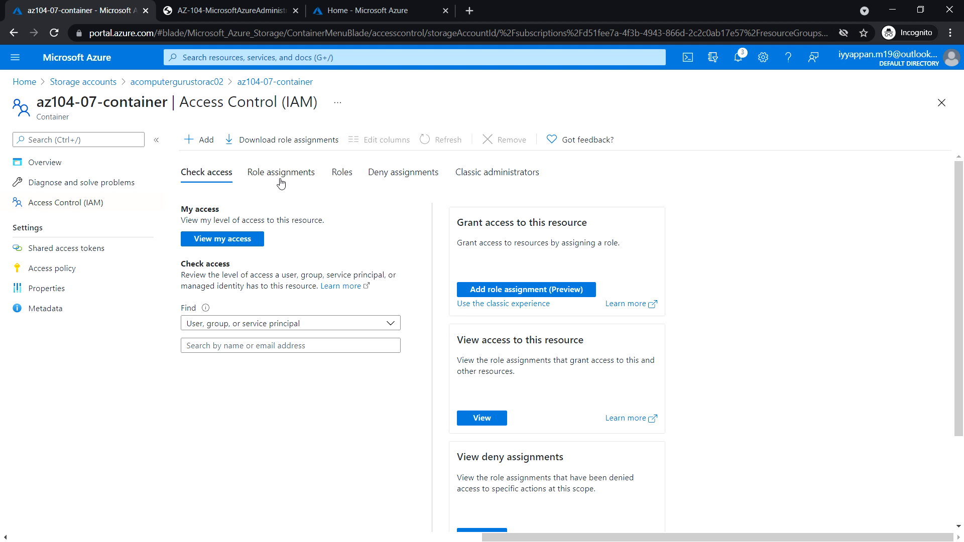
{"action": "left_click", "coordinate": [281, 173]}
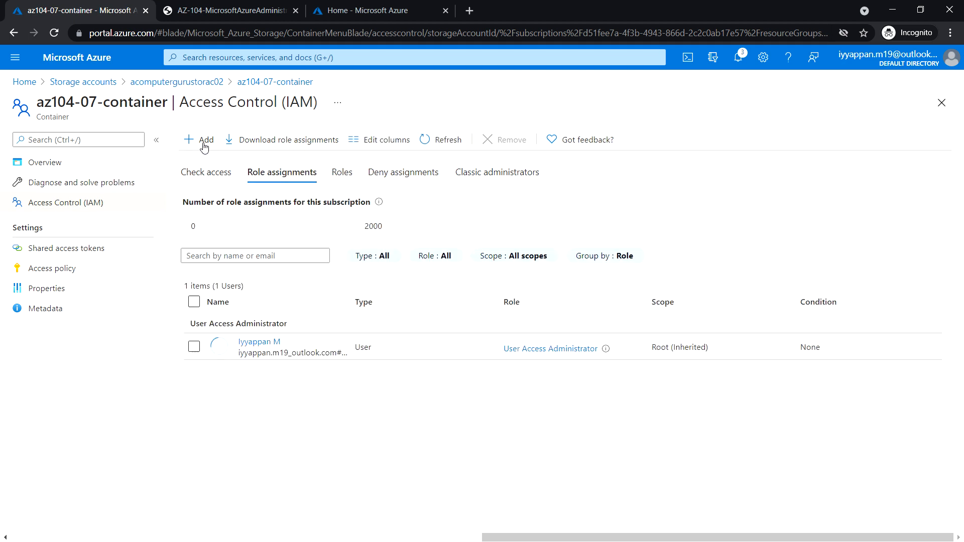
{"action": "left_click", "coordinate": [205, 139]}
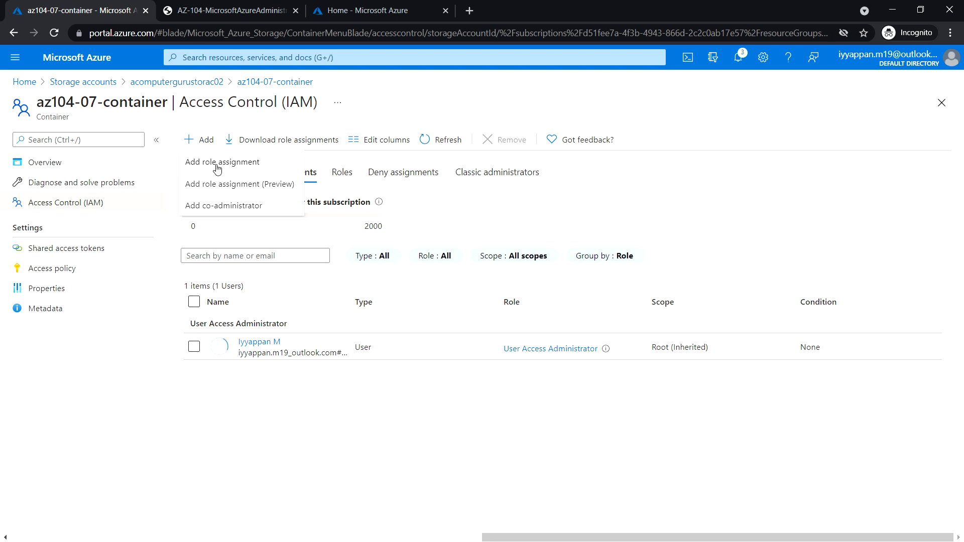
{"action": "left_click", "coordinate": [220, 161]}
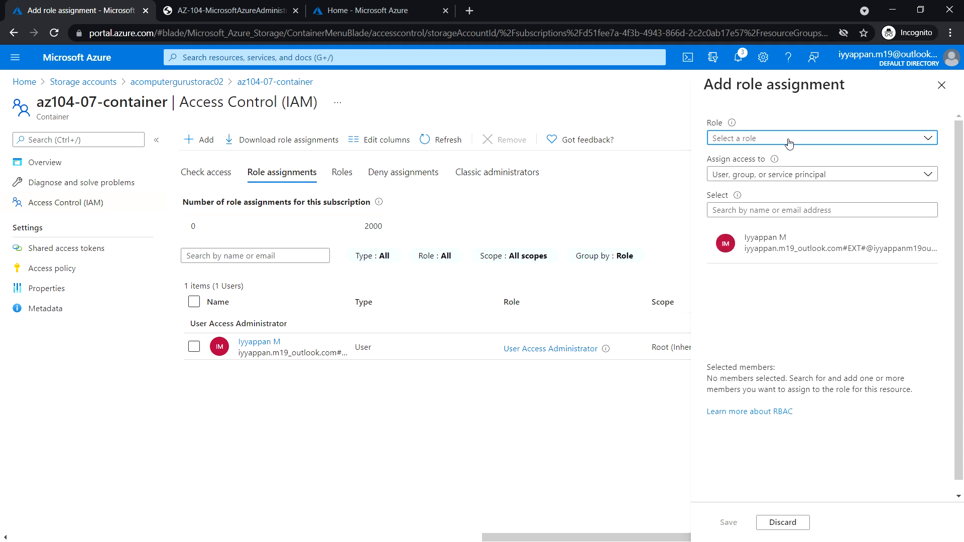
Assign the Storage Blob Data Owner role to the user and save the assignment.
{"action": "left_click", "coordinate": [821, 138]}
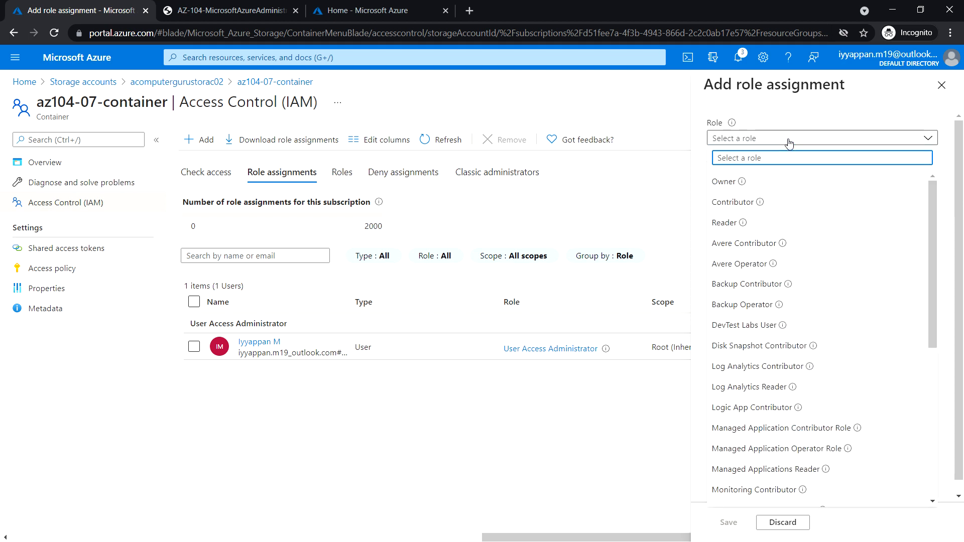
{"action": "type", "text": "s"}
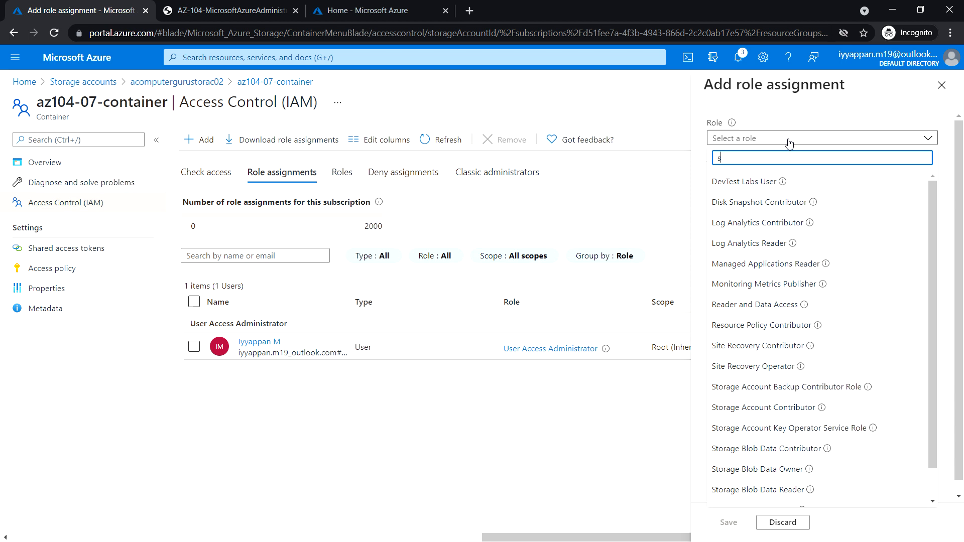
{"action": "type", "text": "tor"}
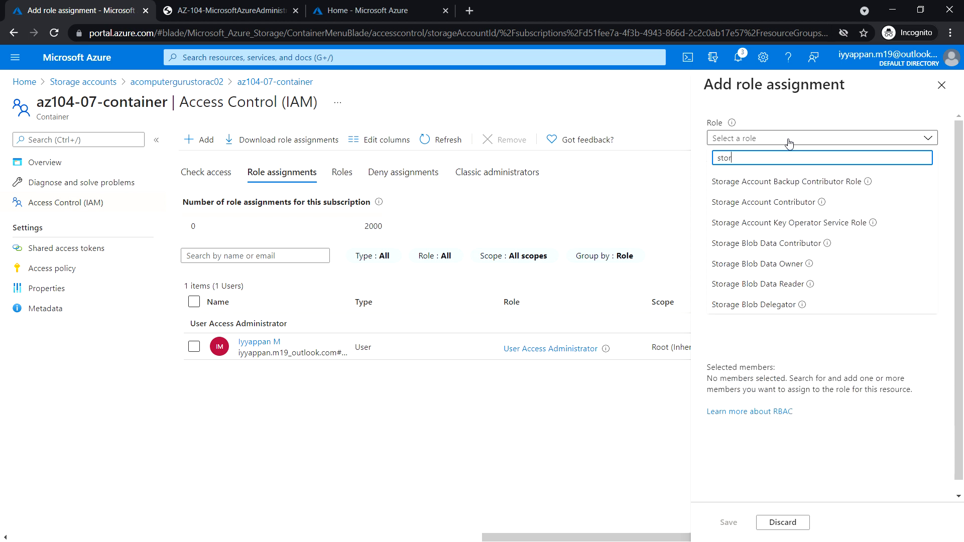
{"action": "mouse_move", "coordinate": [816, 272]}
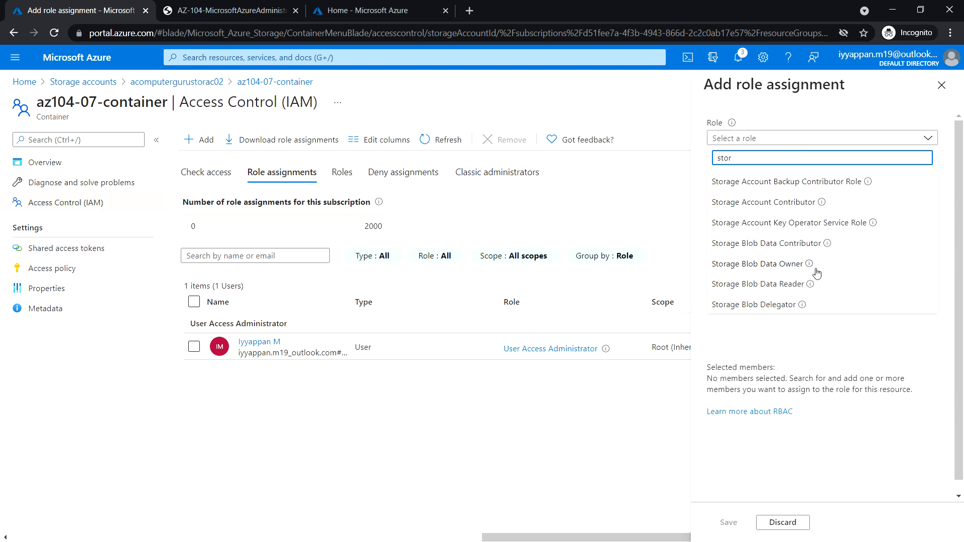
{"action": "mouse_move", "coordinate": [788, 269]}
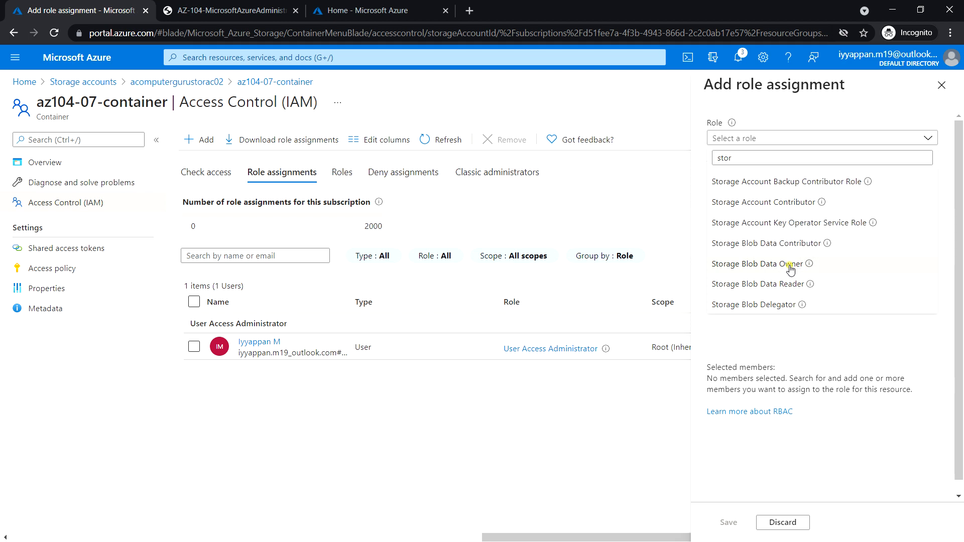
{"action": "left_click", "coordinate": [759, 263]}
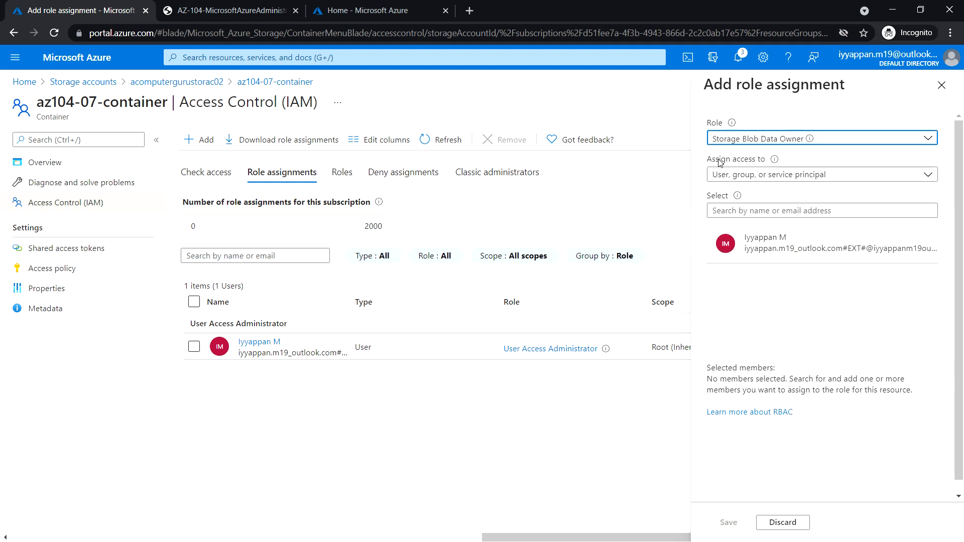
{"action": "mouse_move", "coordinate": [751, 239]}
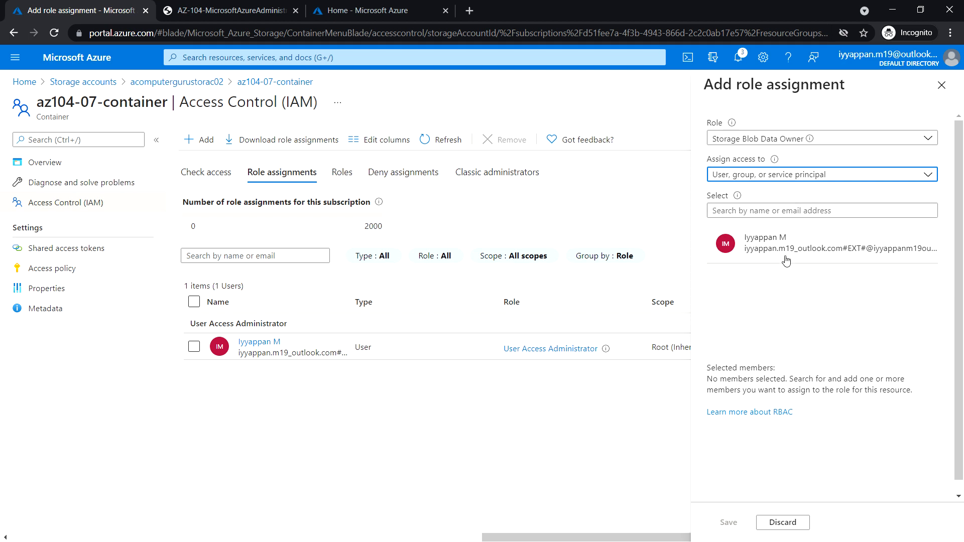
{"action": "mouse_move", "coordinate": [777, 249]}
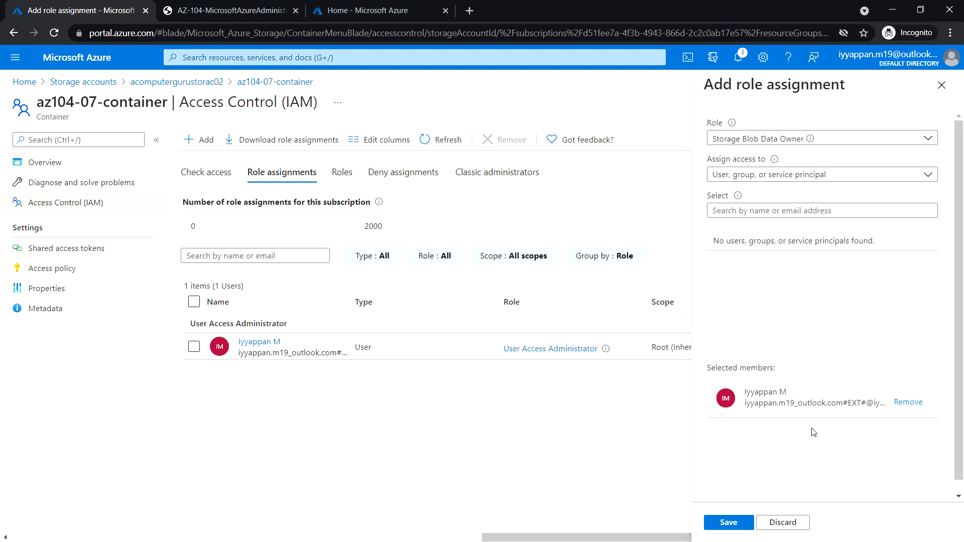
{"action": "left_click", "coordinate": [727, 522]}
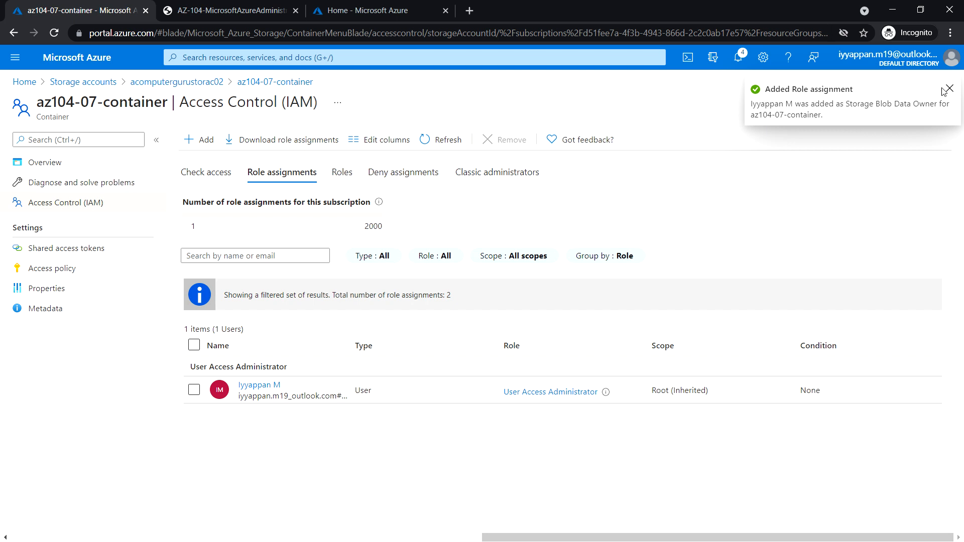
Re-list the container's blobs with the Azure AD User Account, now showing the licenses folder.
{"action": "left_click", "coordinate": [947, 89]}
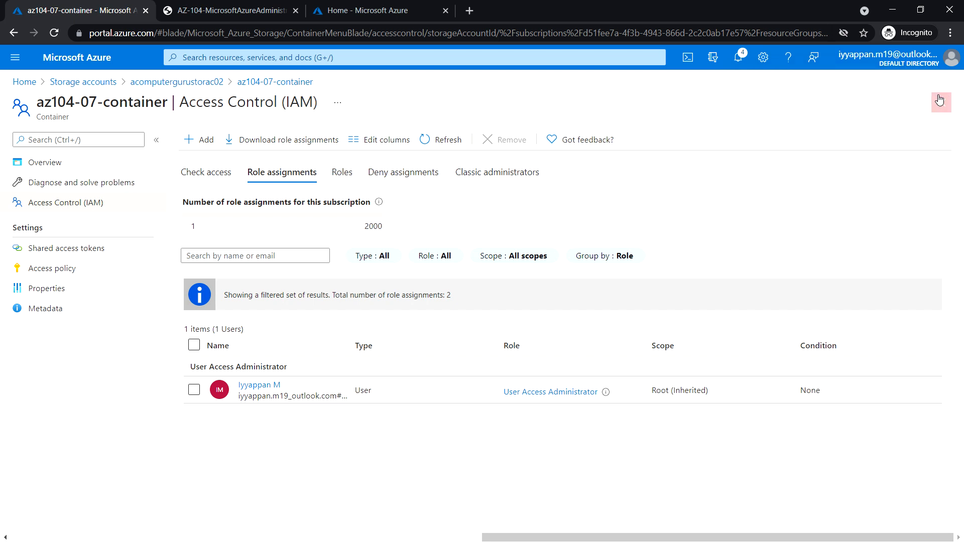
{"action": "mouse_move", "coordinate": [60, 166]}
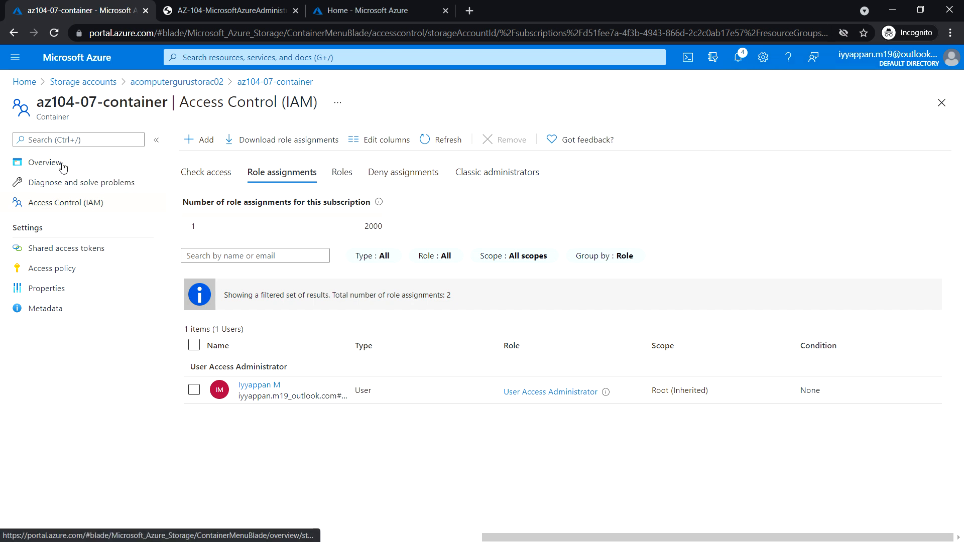
{"action": "left_click", "coordinate": [44, 163]}
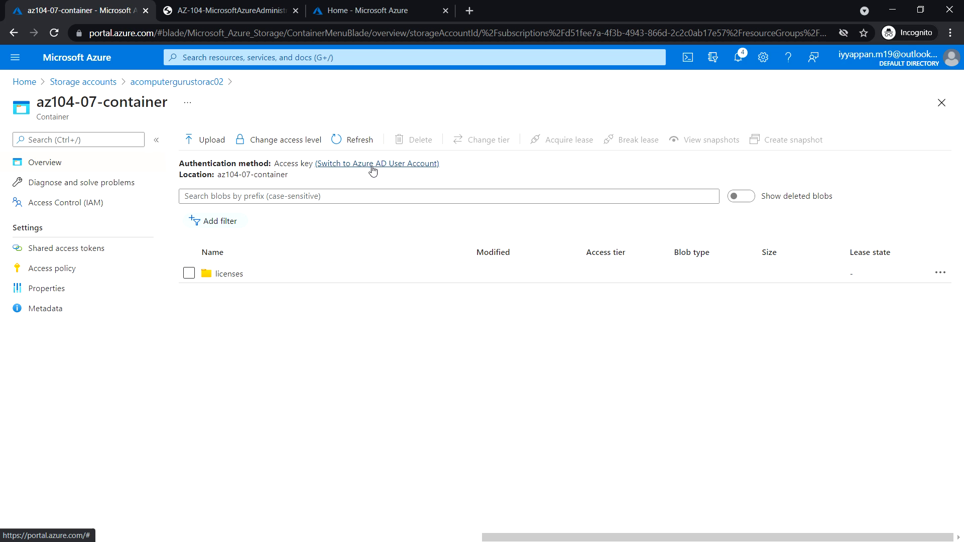
{"action": "left_click", "coordinate": [377, 163]}
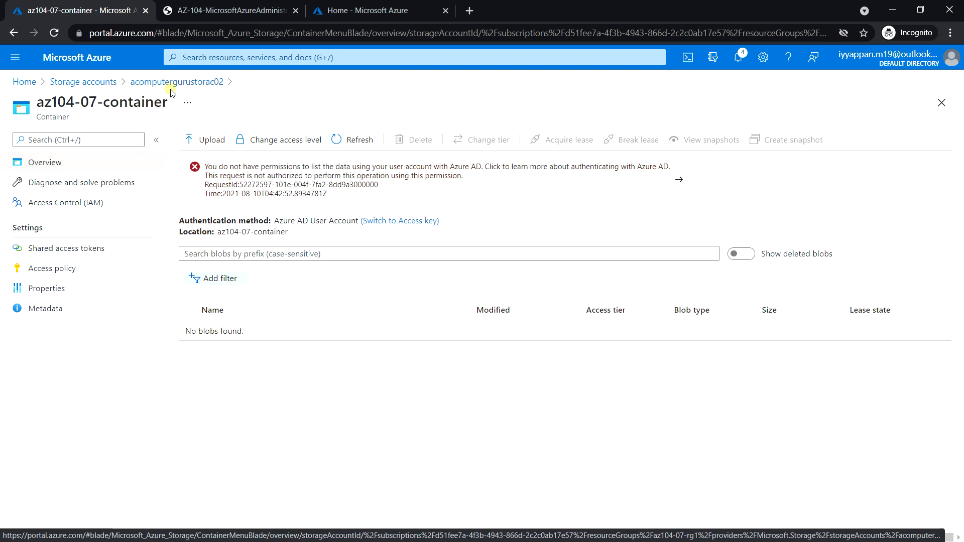
{"action": "left_click", "coordinate": [177, 81]}
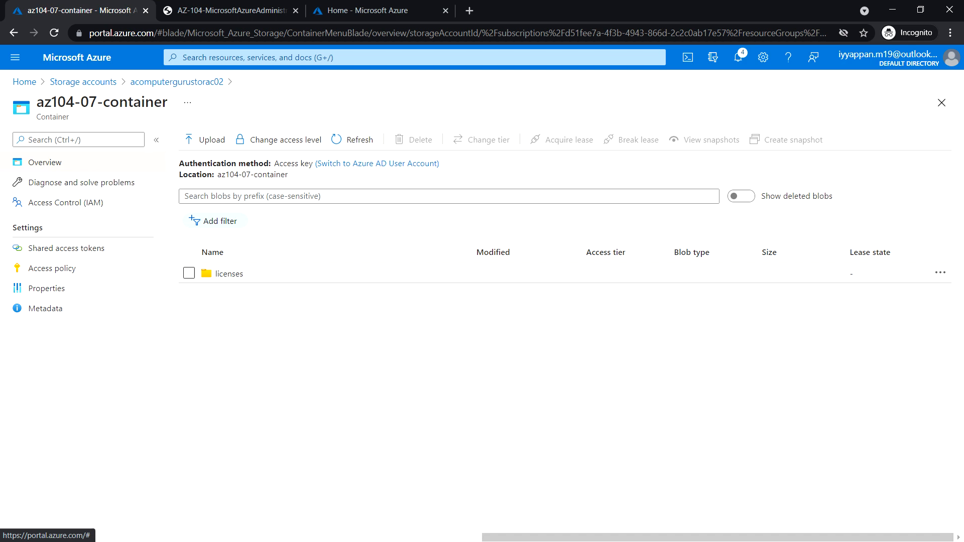
{"action": "mouse_move", "coordinate": [387, 178]}
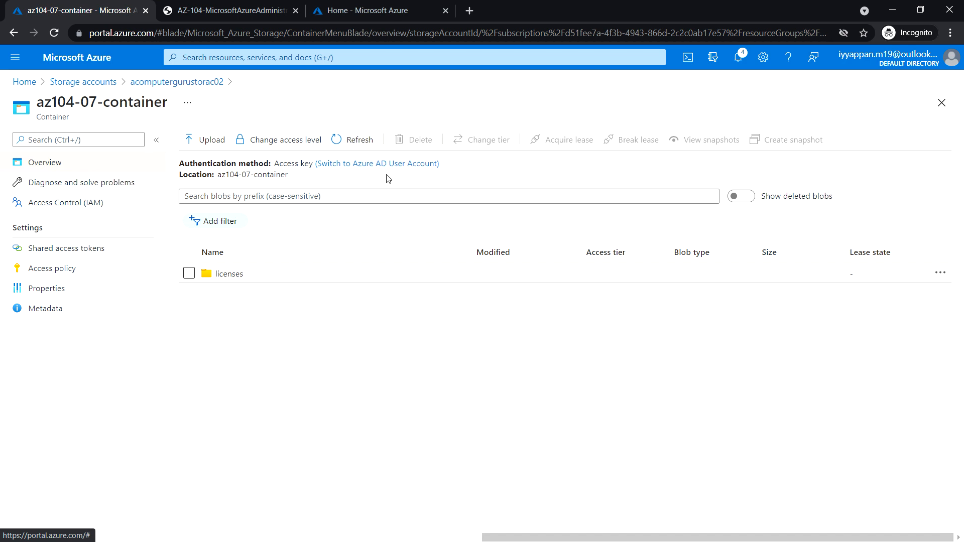
{"action": "mouse_move", "coordinate": [380, 173]}
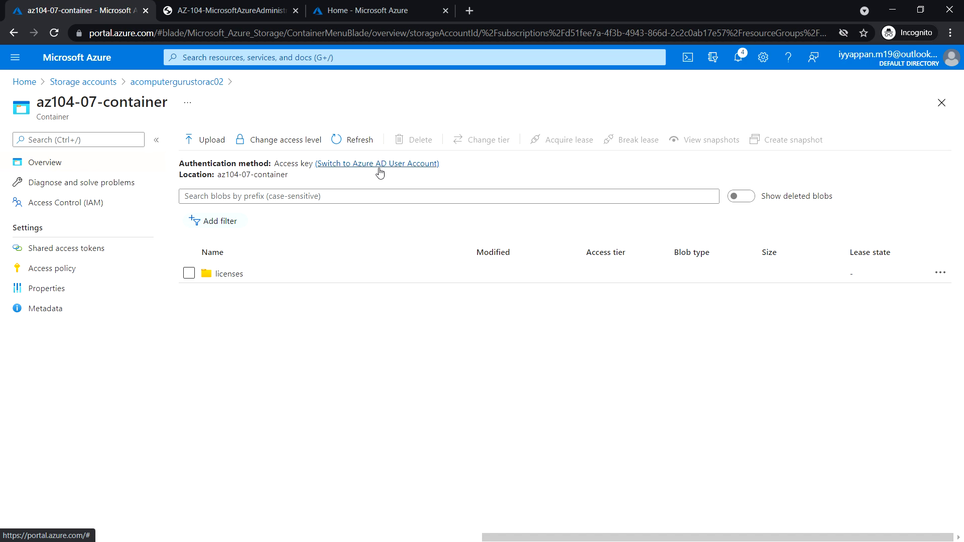
{"action": "left_click", "coordinate": [378, 163]}
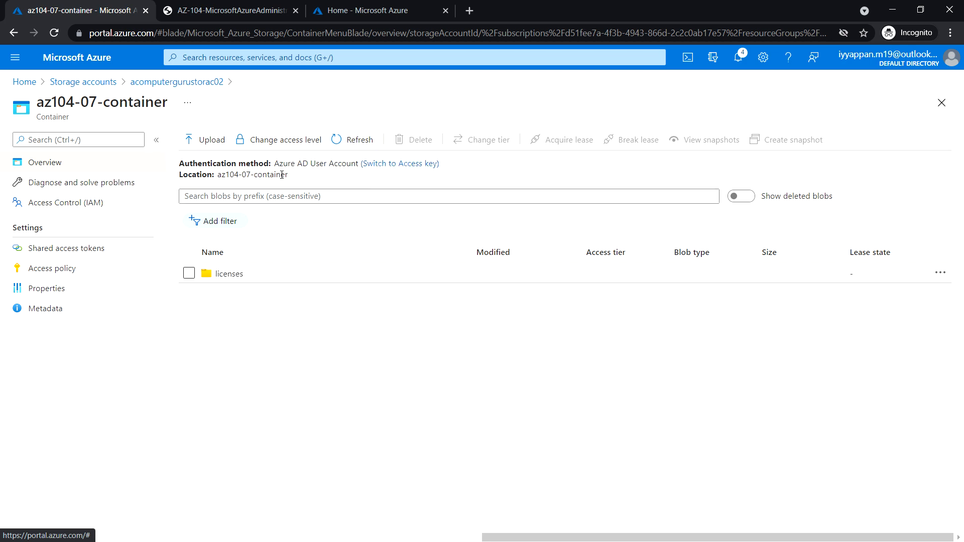
{"action": "mouse_move", "coordinate": [276, 163]}
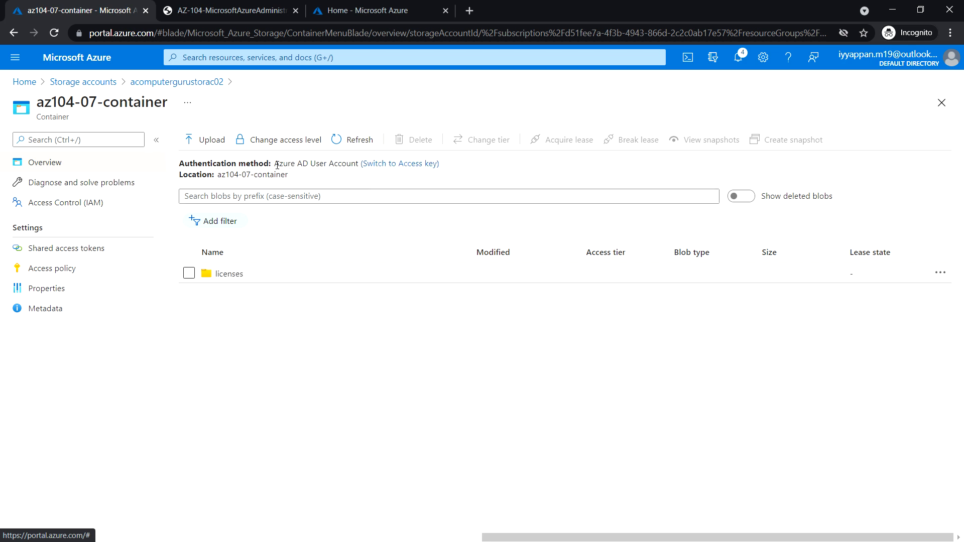
{"action": "mouse_move", "coordinate": [450, 170]}
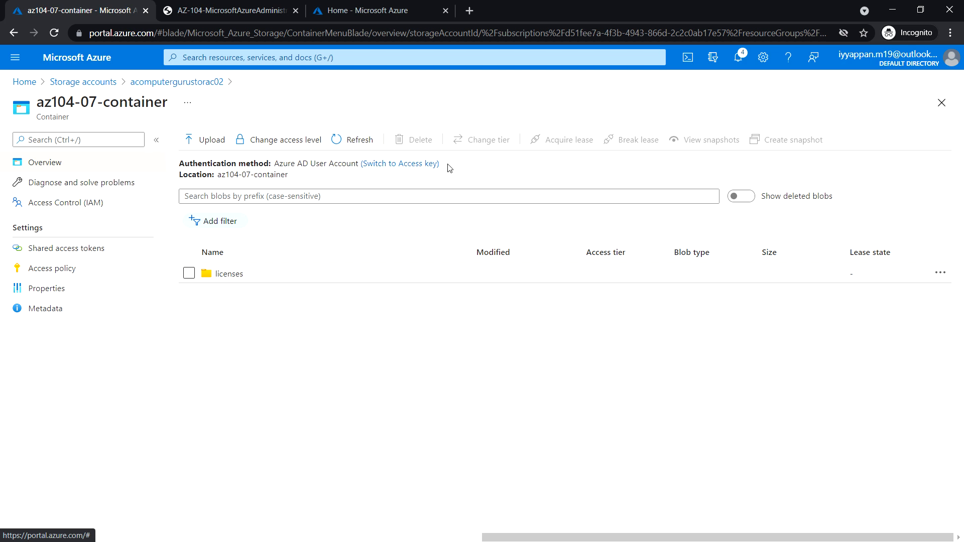
{"action": "mouse_move", "coordinate": [468, 169]}
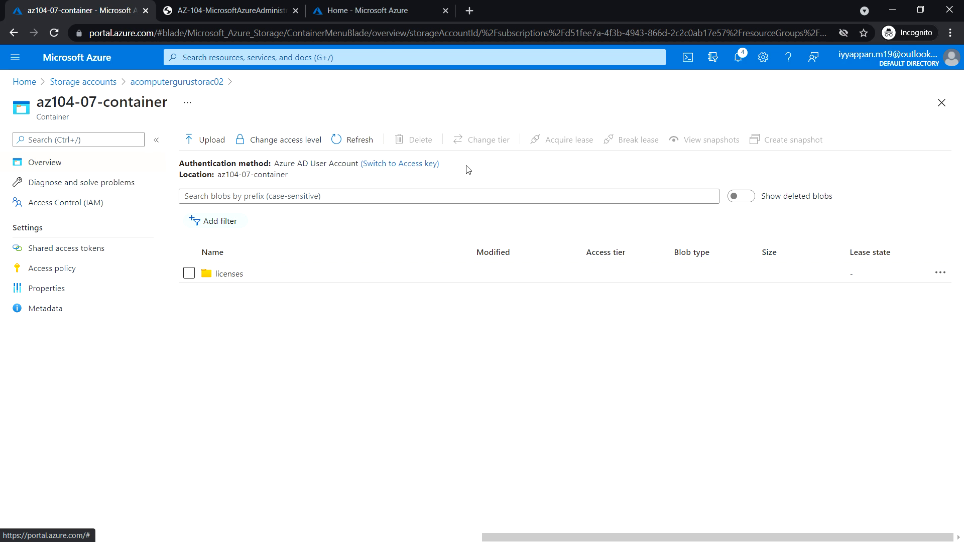